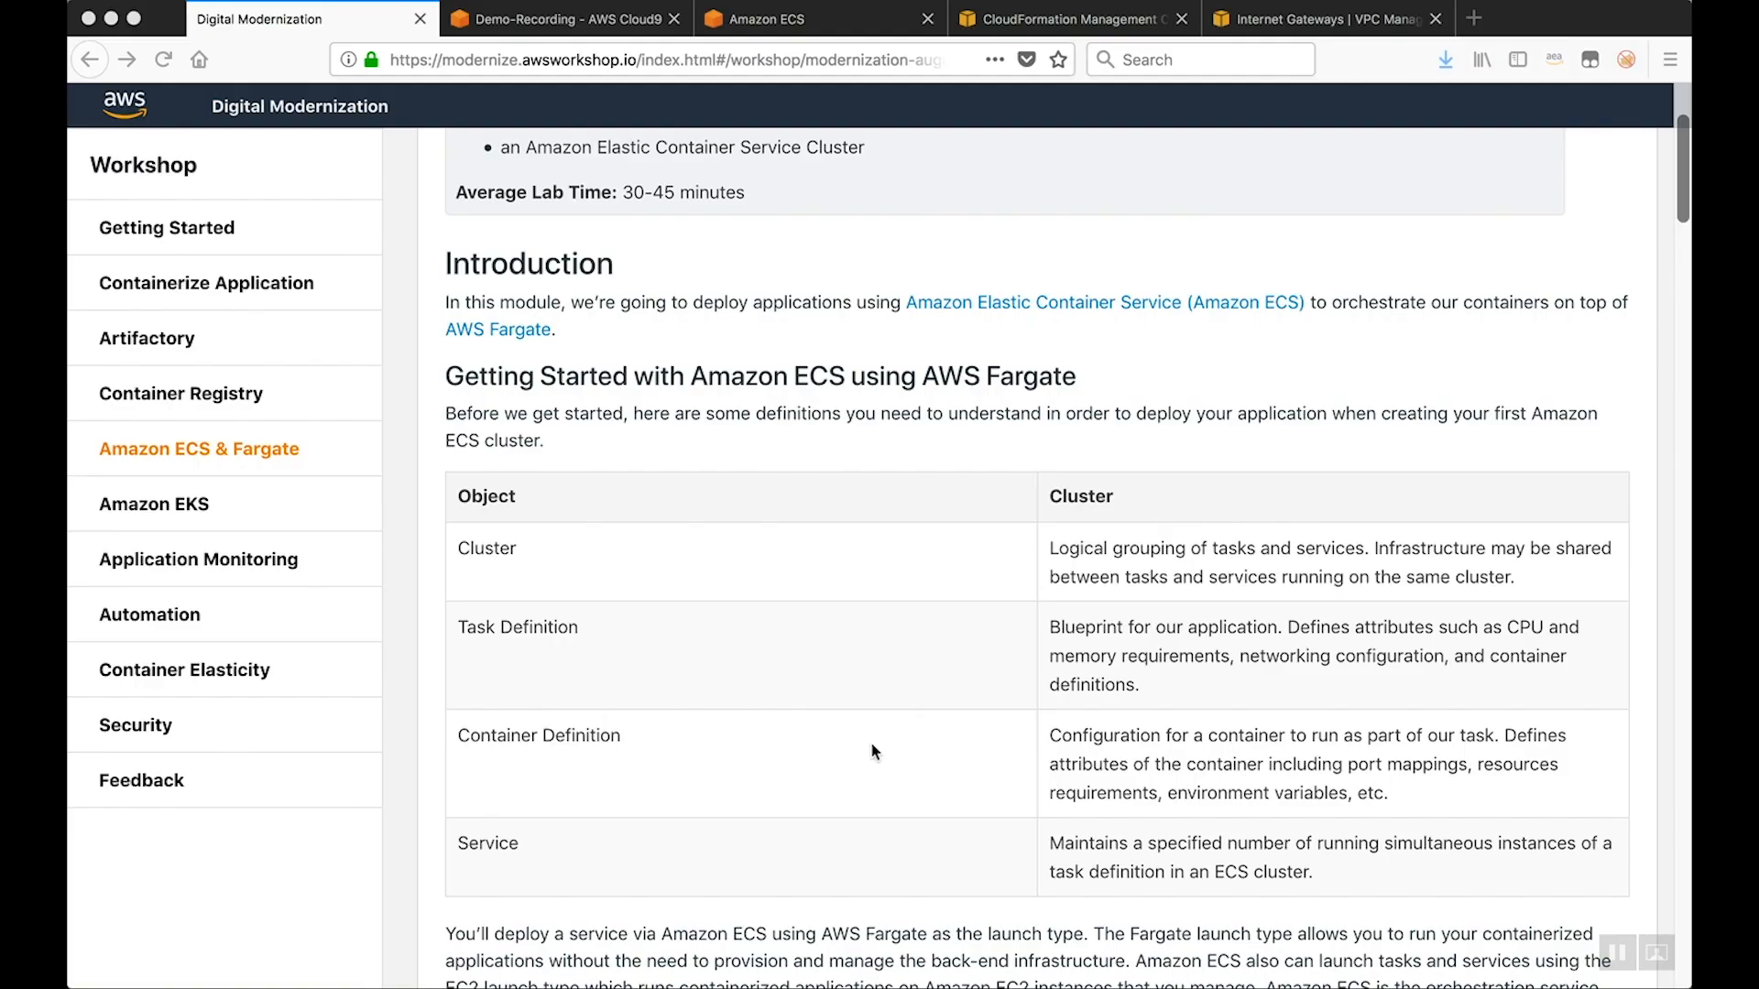
# Scroll the workshop page past the definitions table and VPC steps to the petstore task definition file listing
pyautogui.scroll(-3)
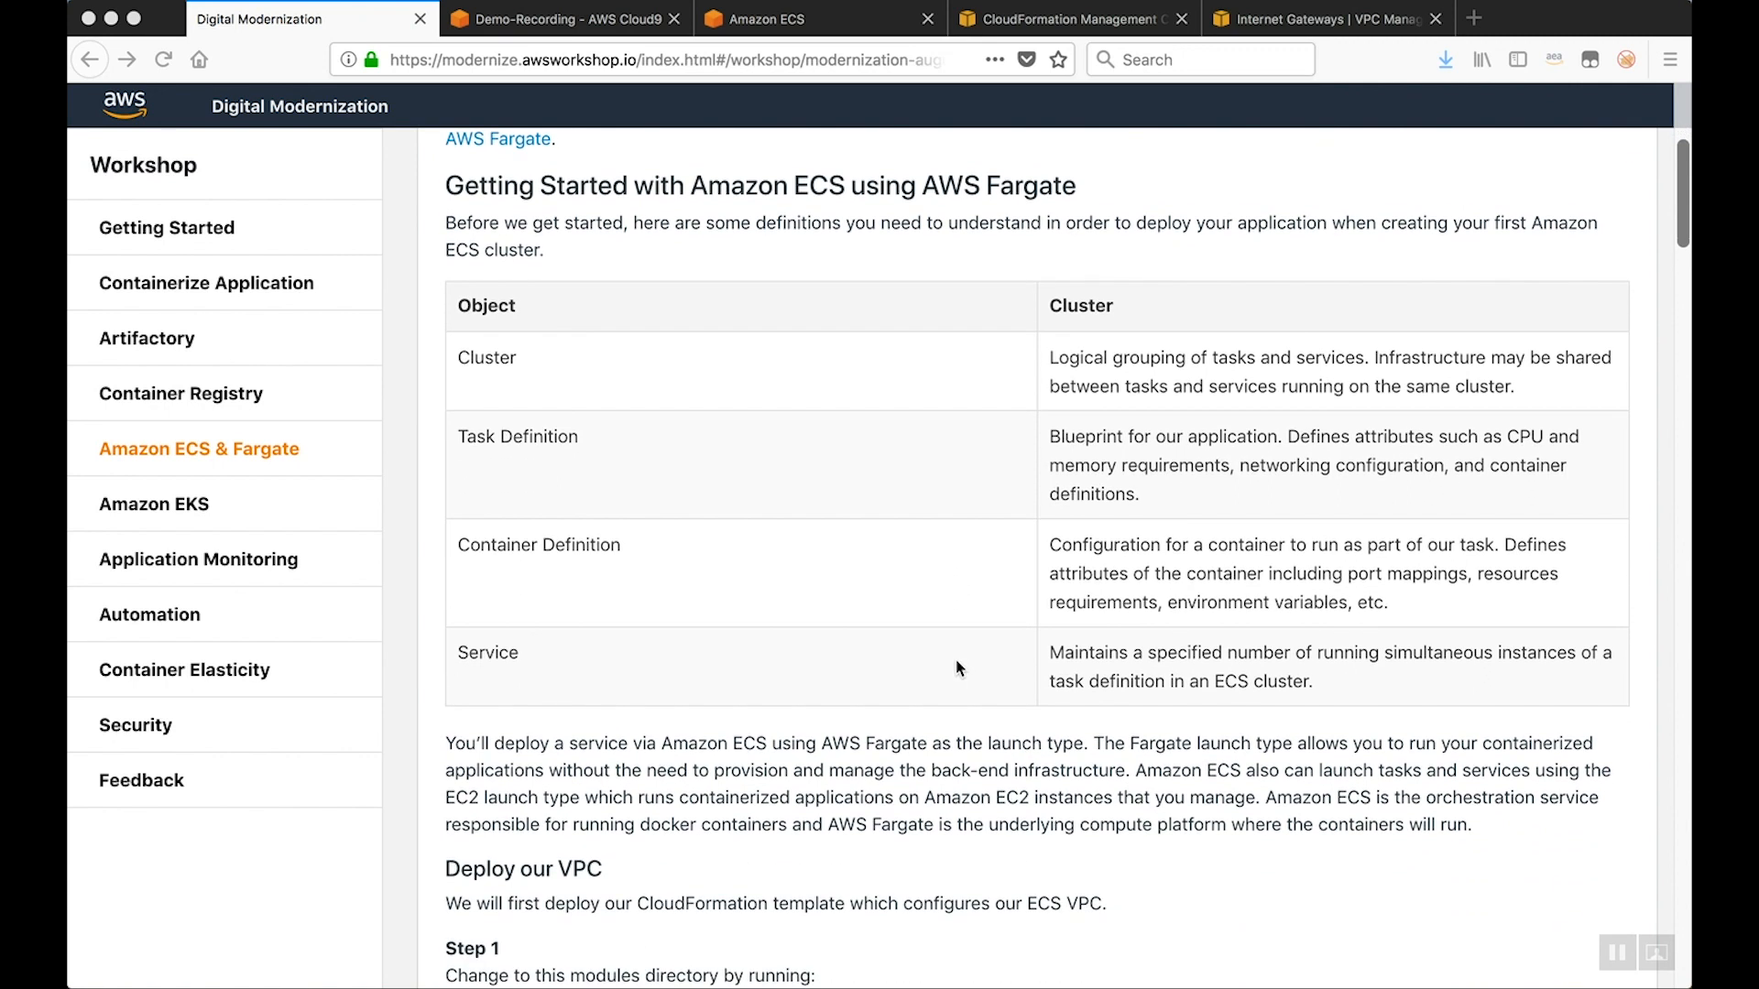
pyautogui.scroll(-3)
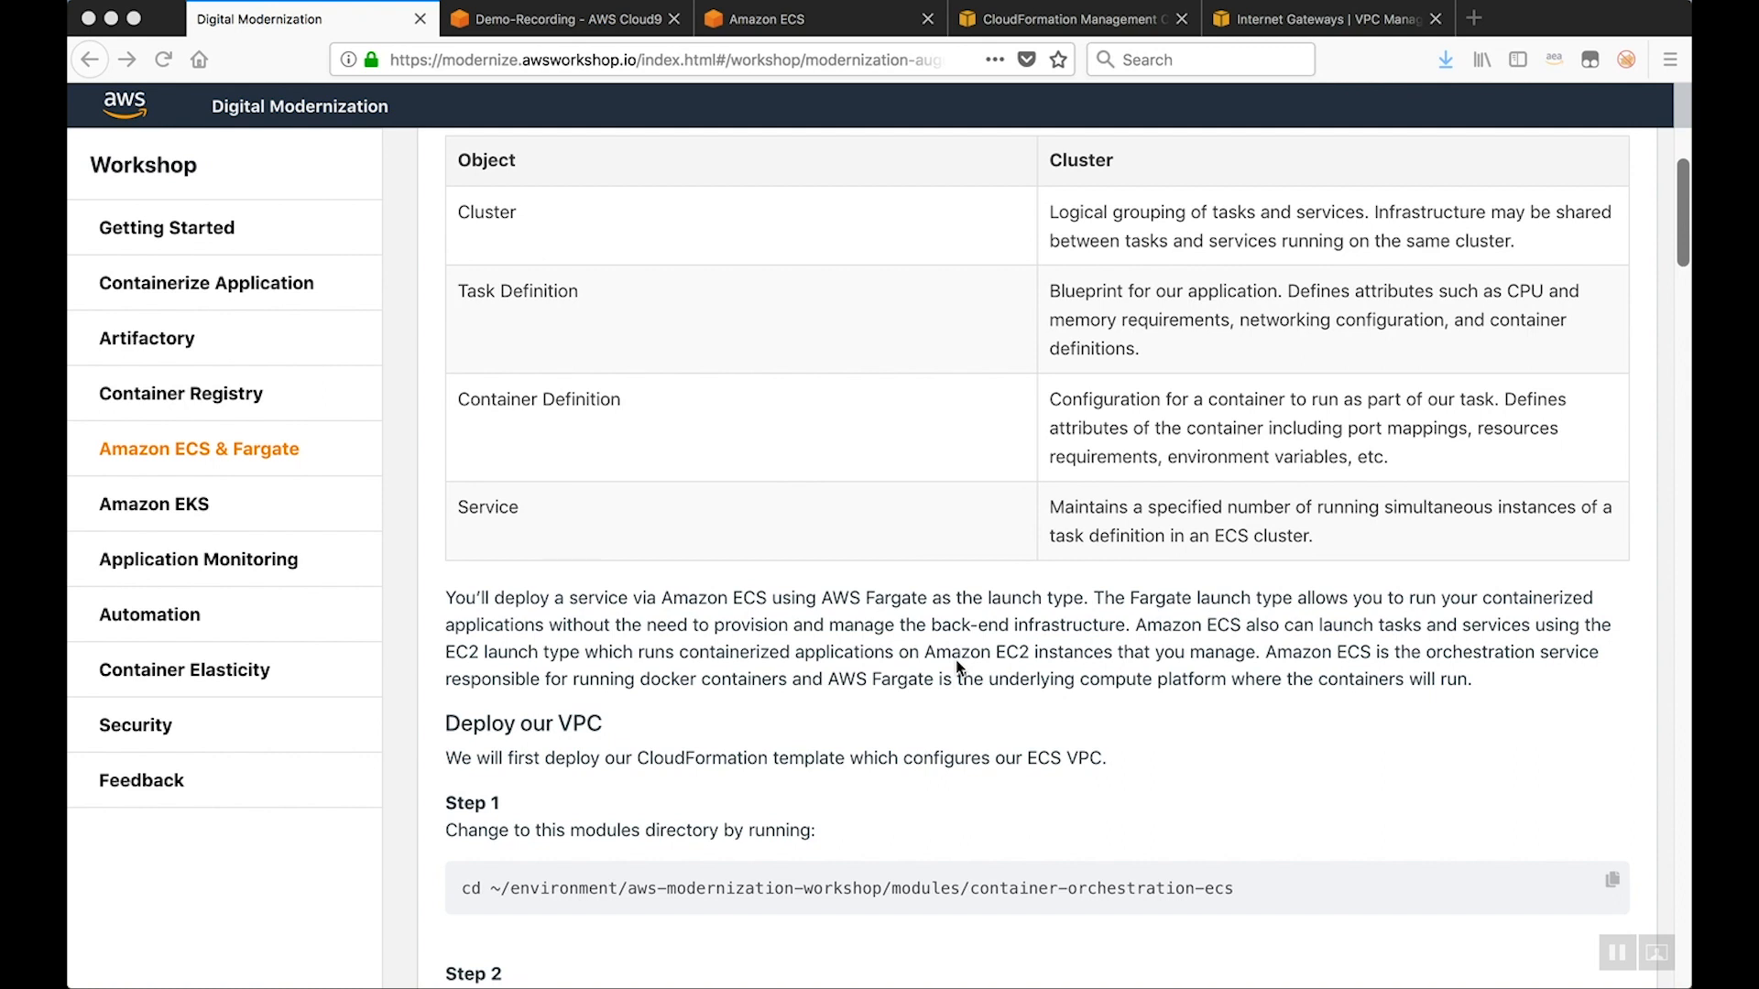
pyautogui.scroll(-3)
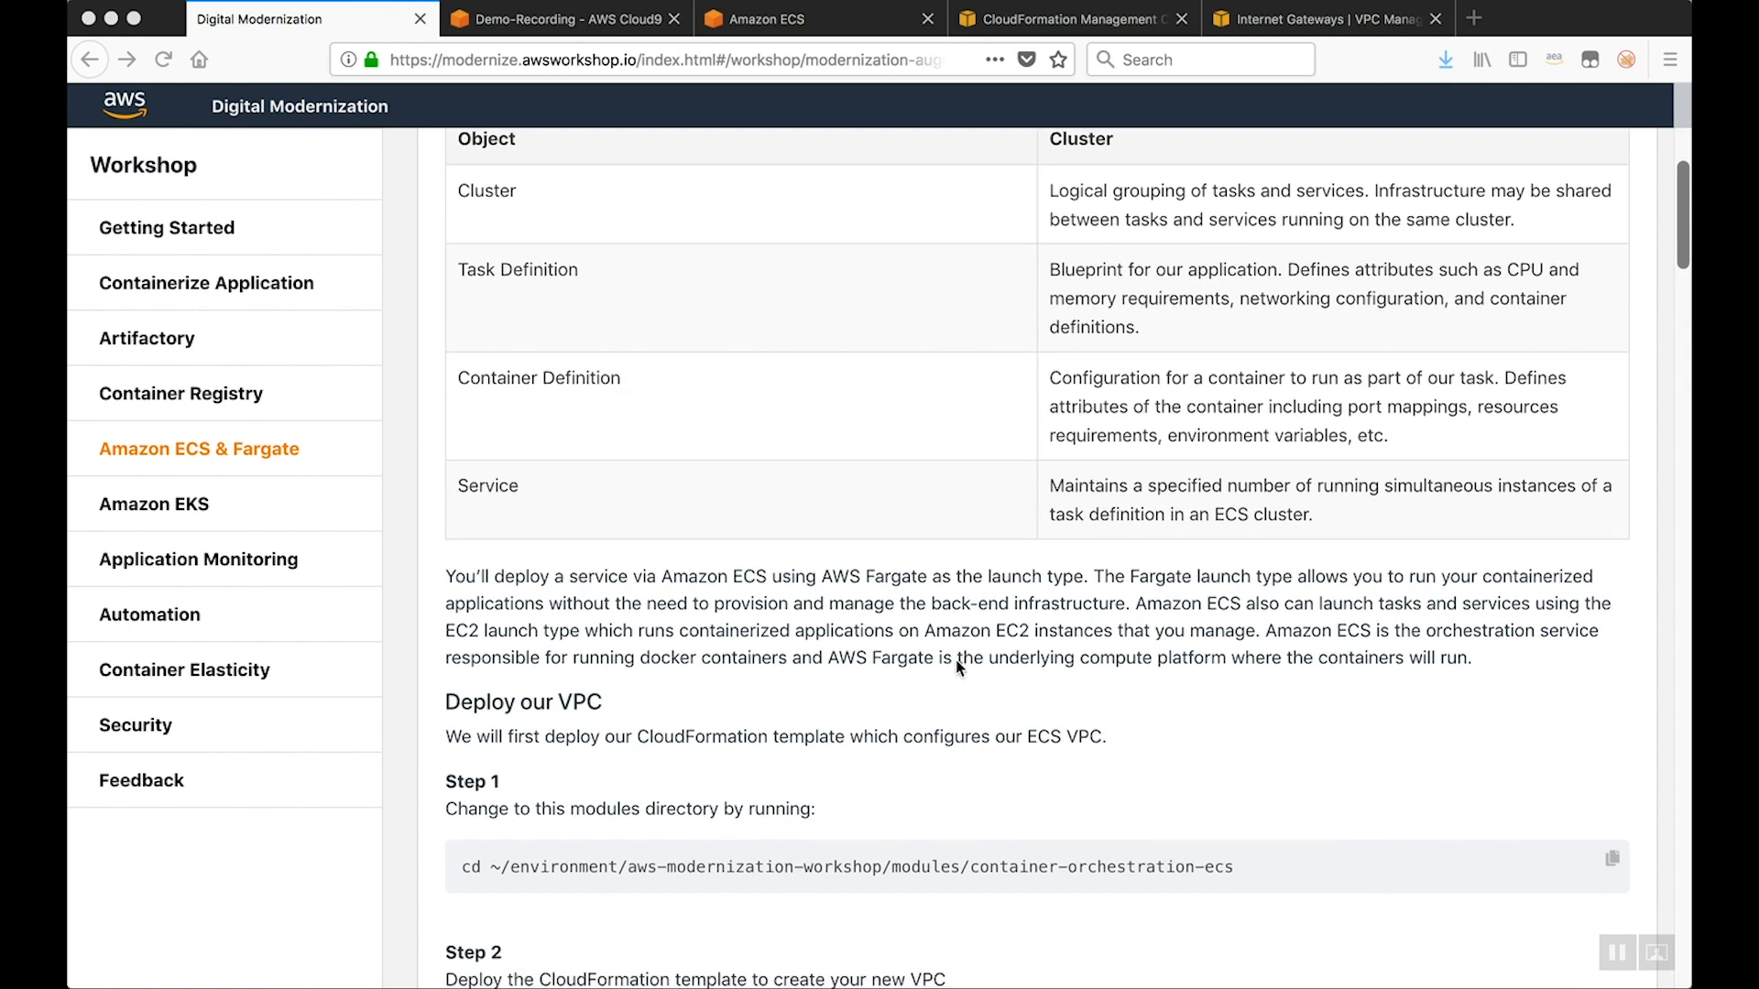
pyautogui.scroll(-3)
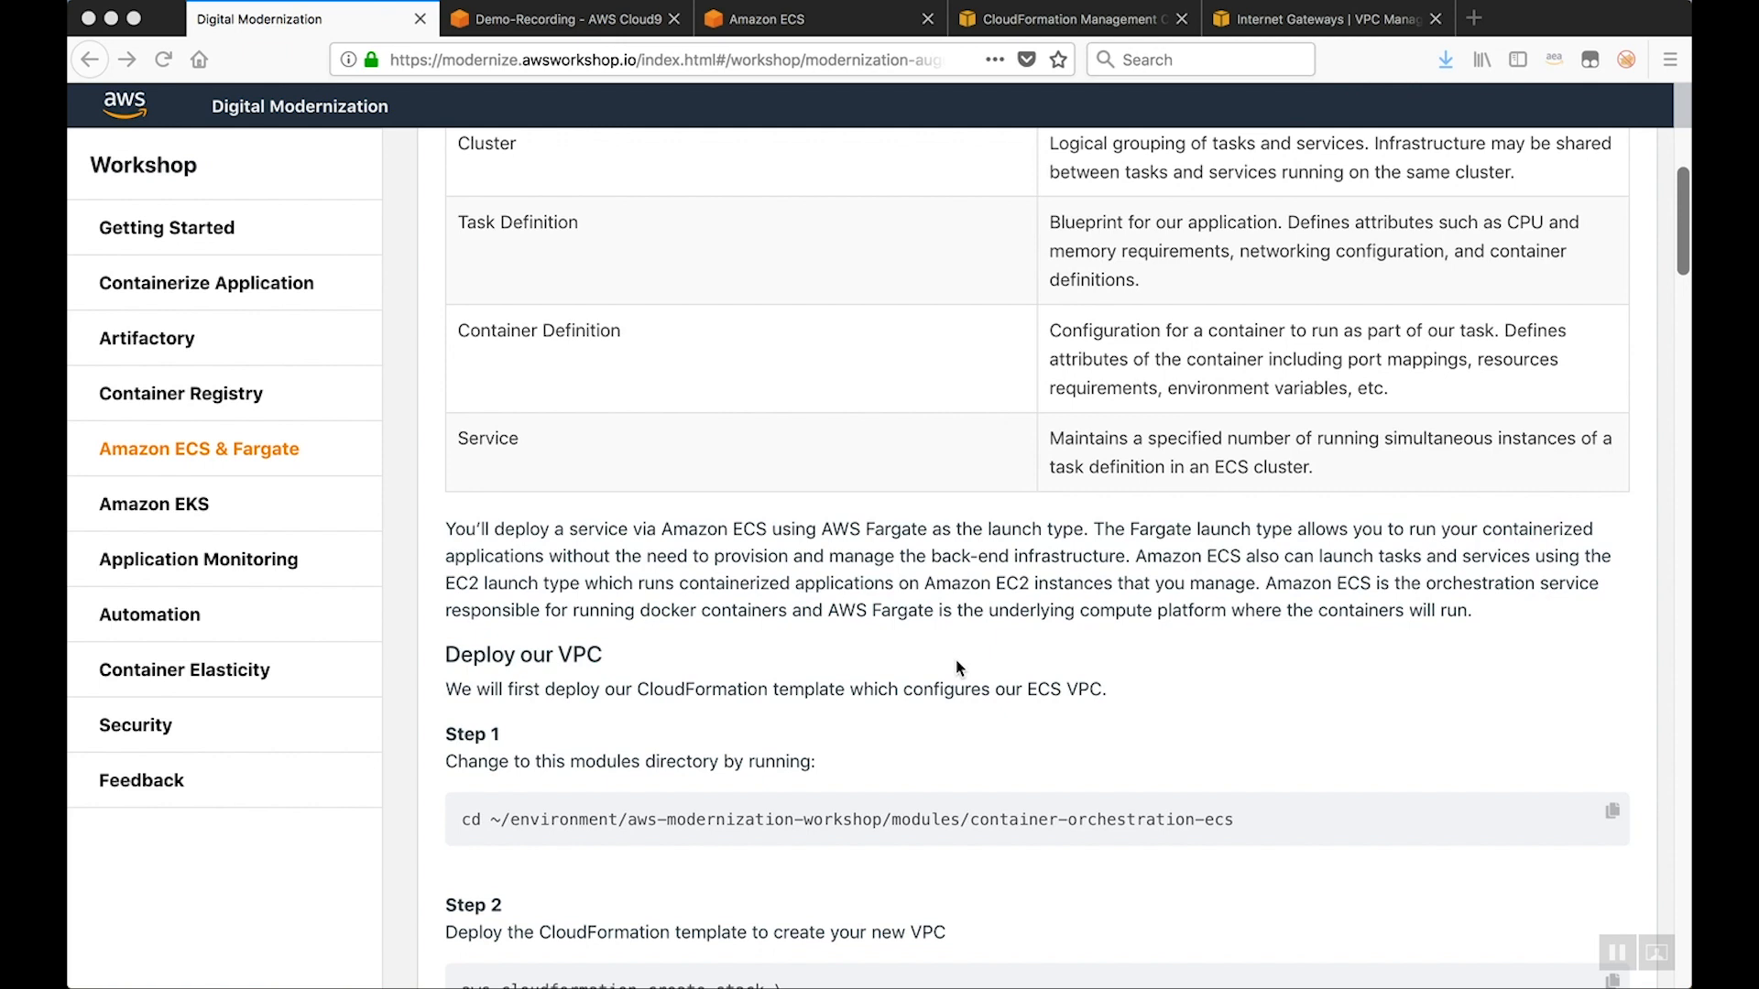
pyautogui.scroll(-3)
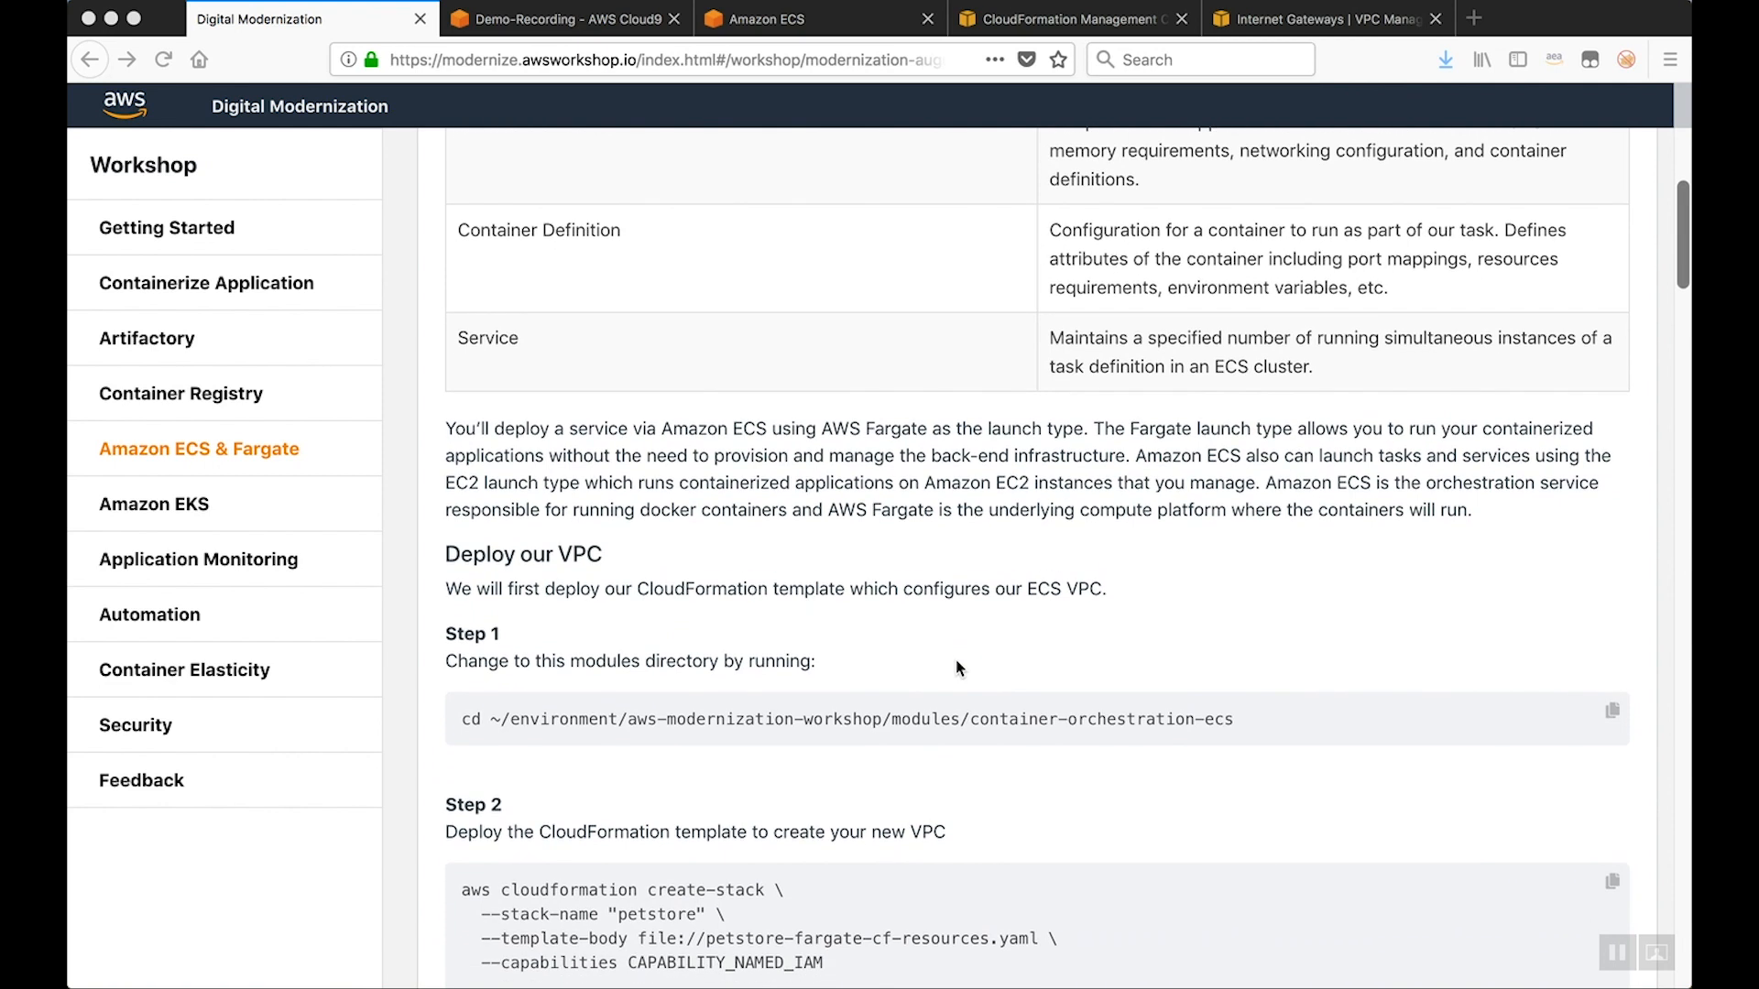
pyautogui.scroll(-3)
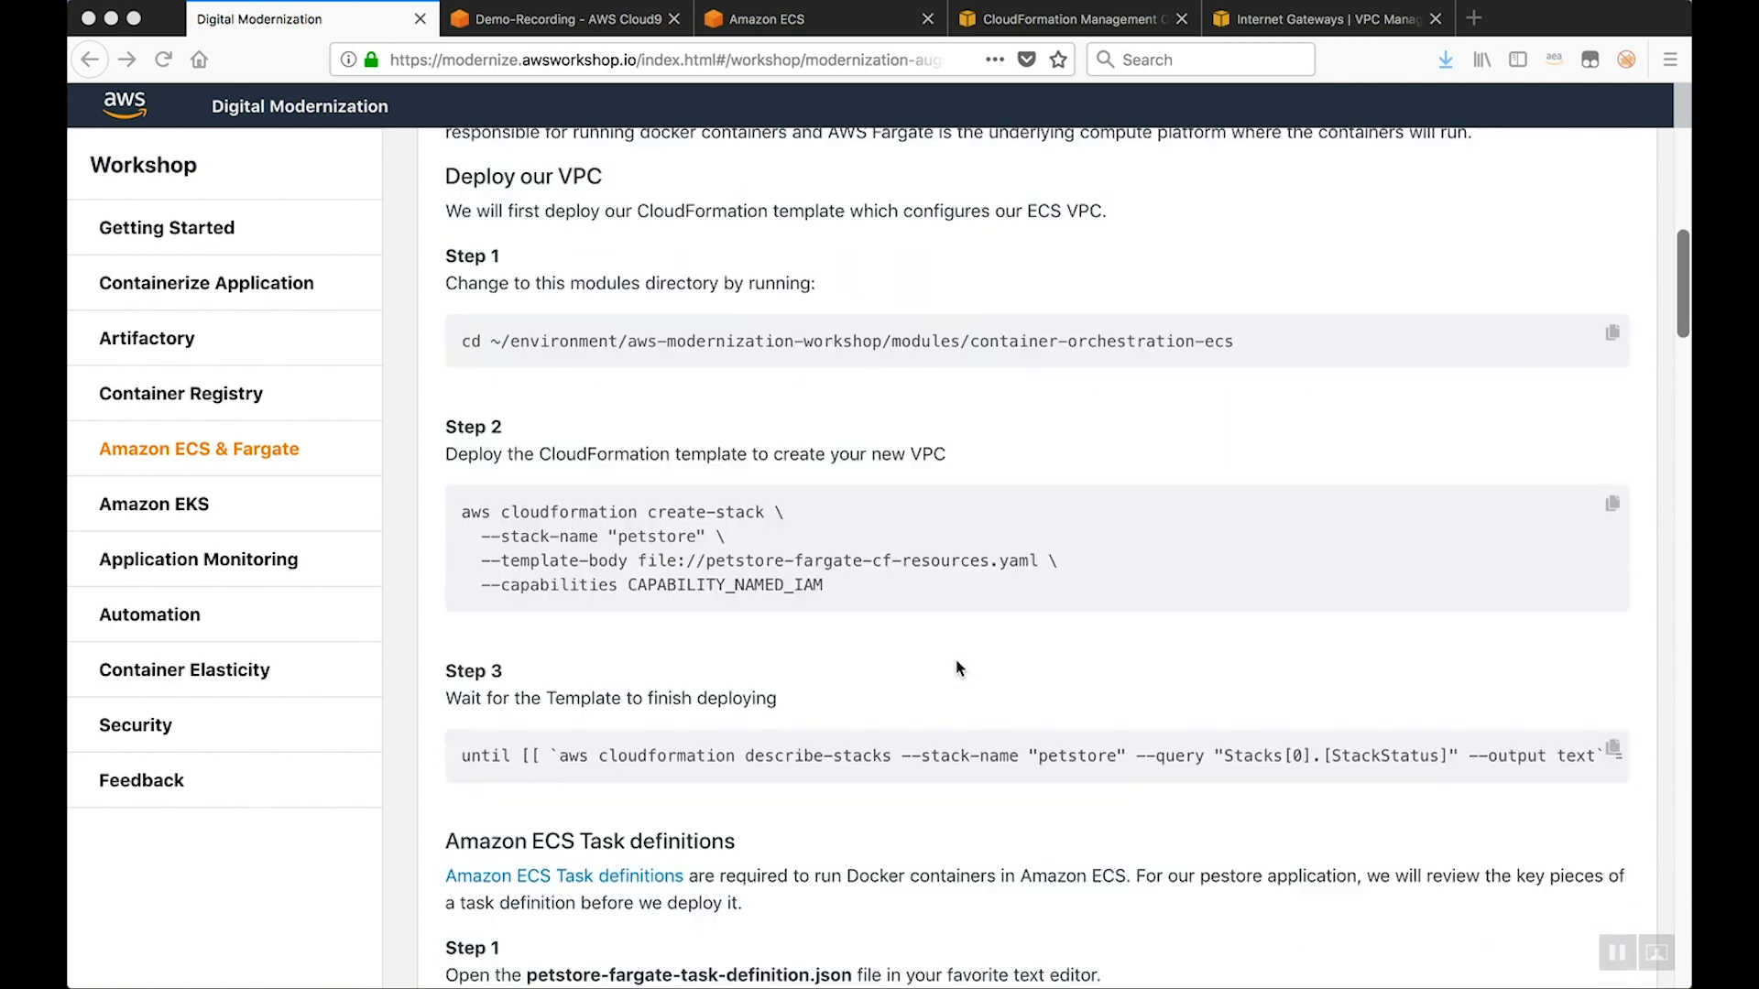
pyautogui.scroll(-3)
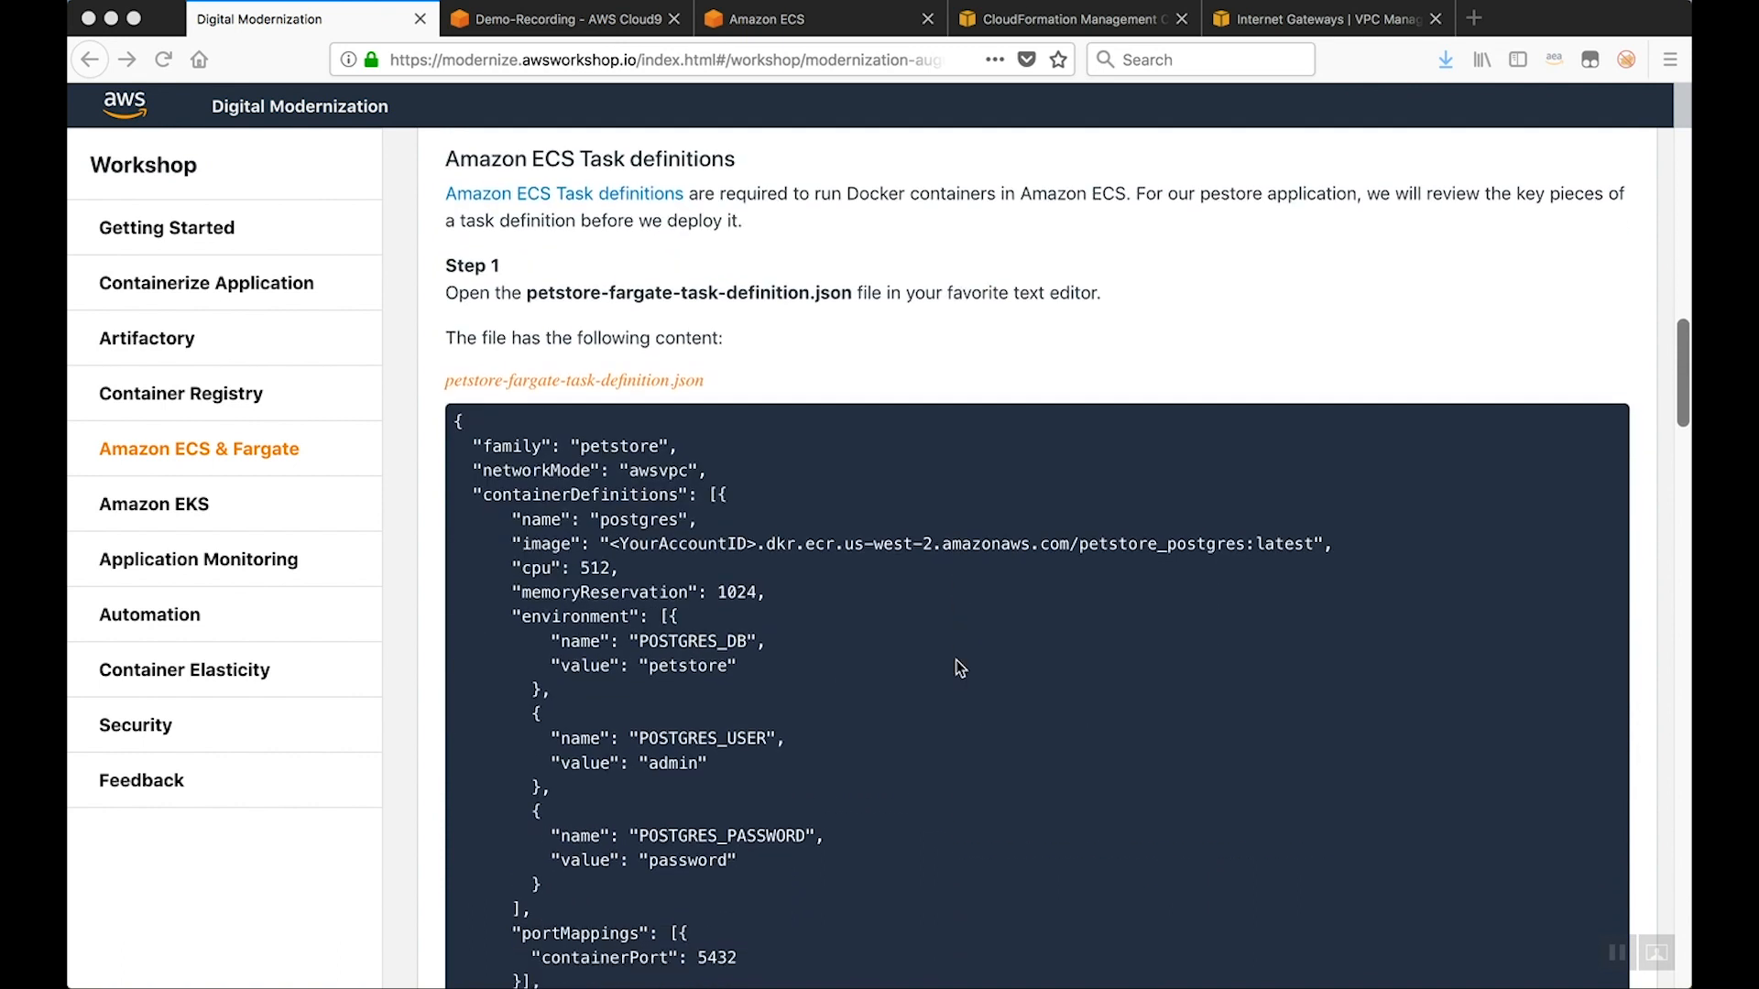
# Scroll through petstore-fargate-task-definition.json in Cloud9, covering the postgres and petstore containers, logging, CPU and memory
pyautogui.click(566, 19)
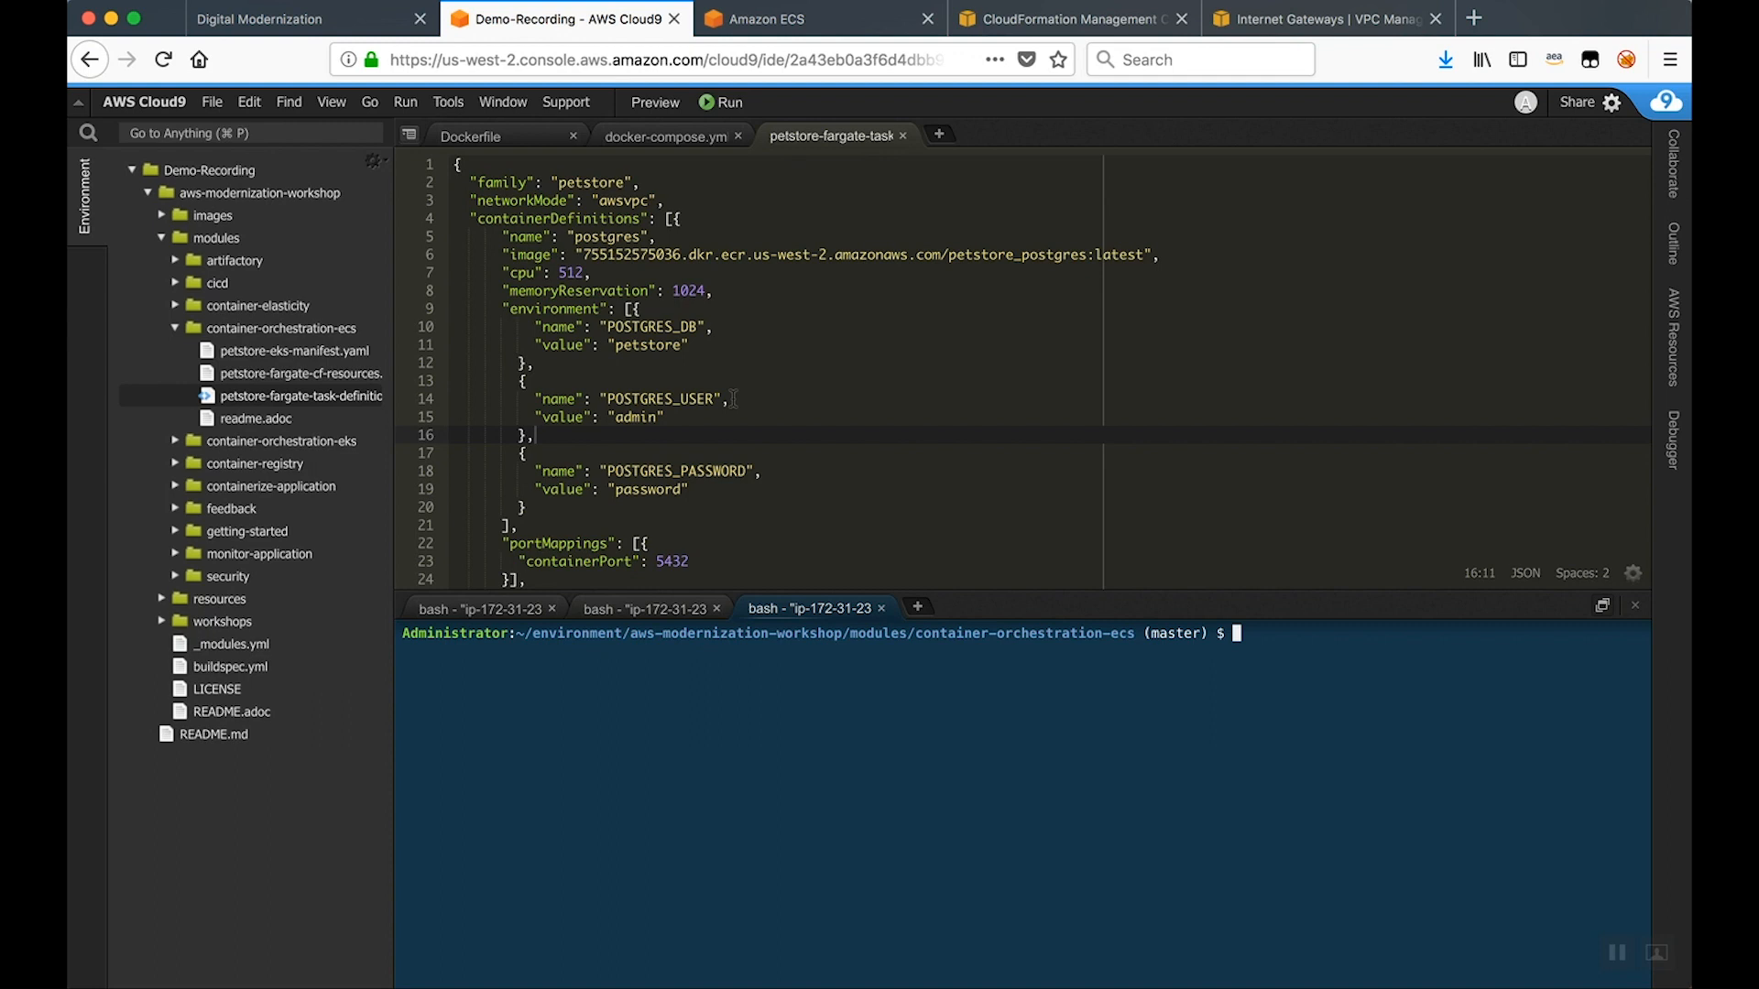
pyautogui.scroll(-3)
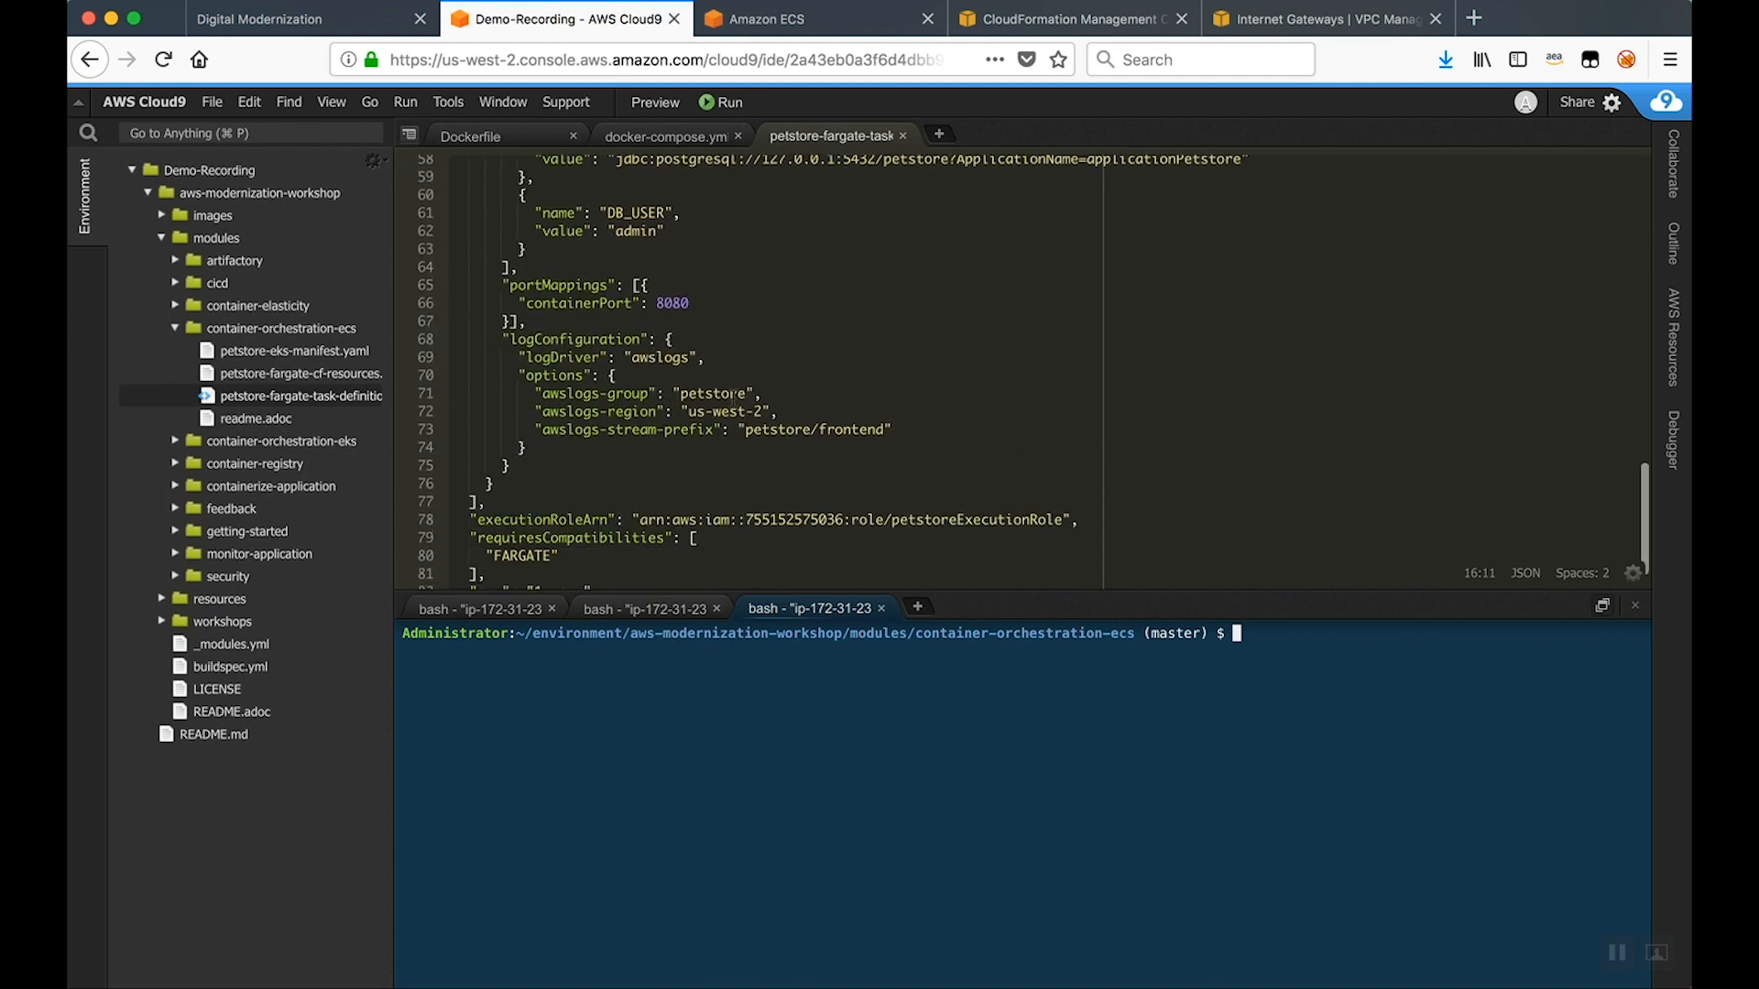
pyautogui.scroll(-3)
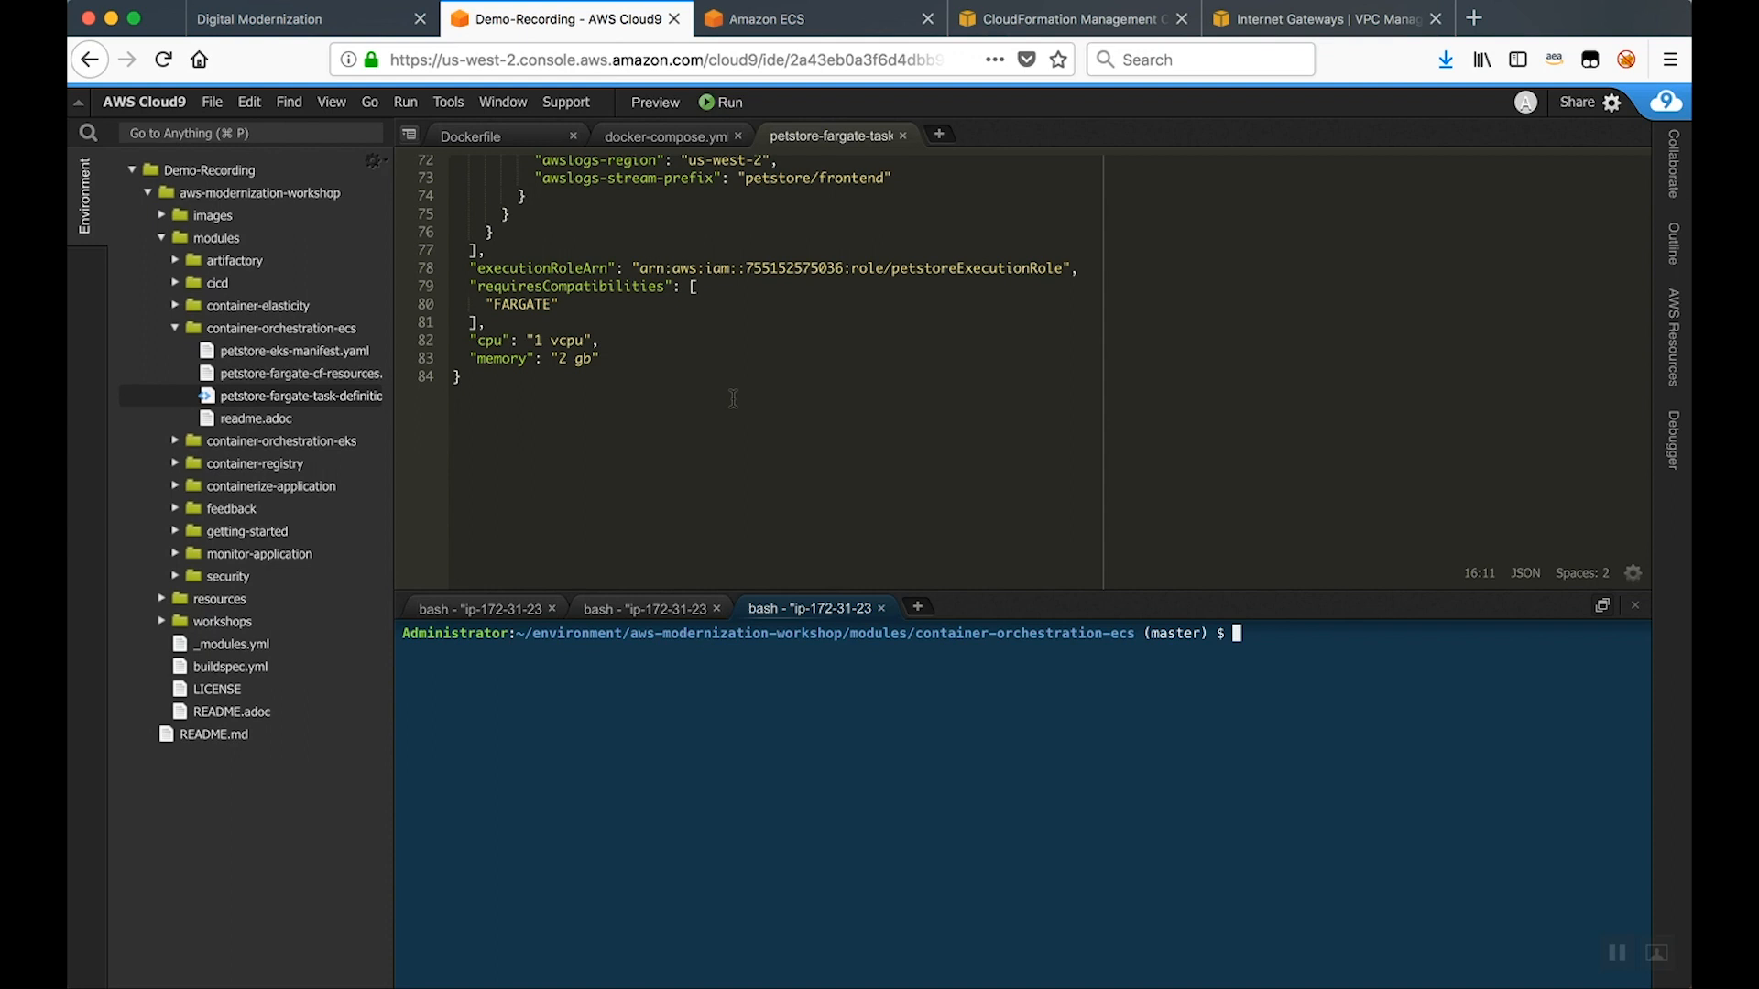
pyautogui.moveTo(563, 326)
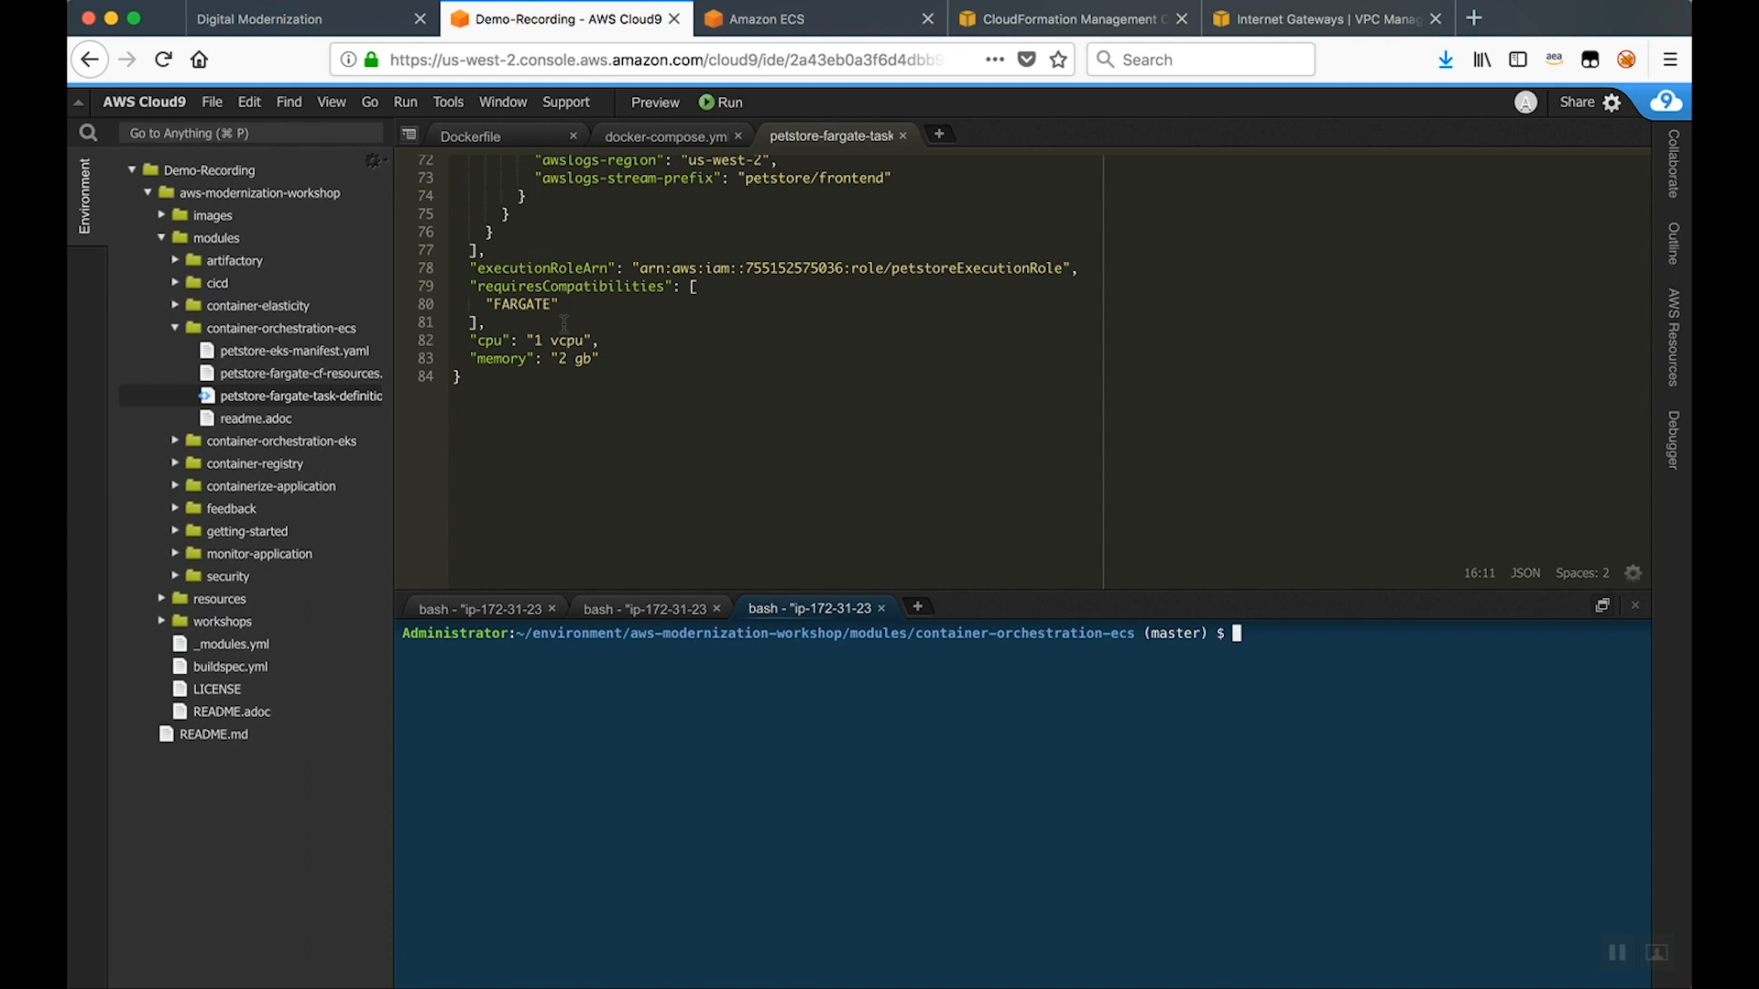
pyautogui.scroll(3)
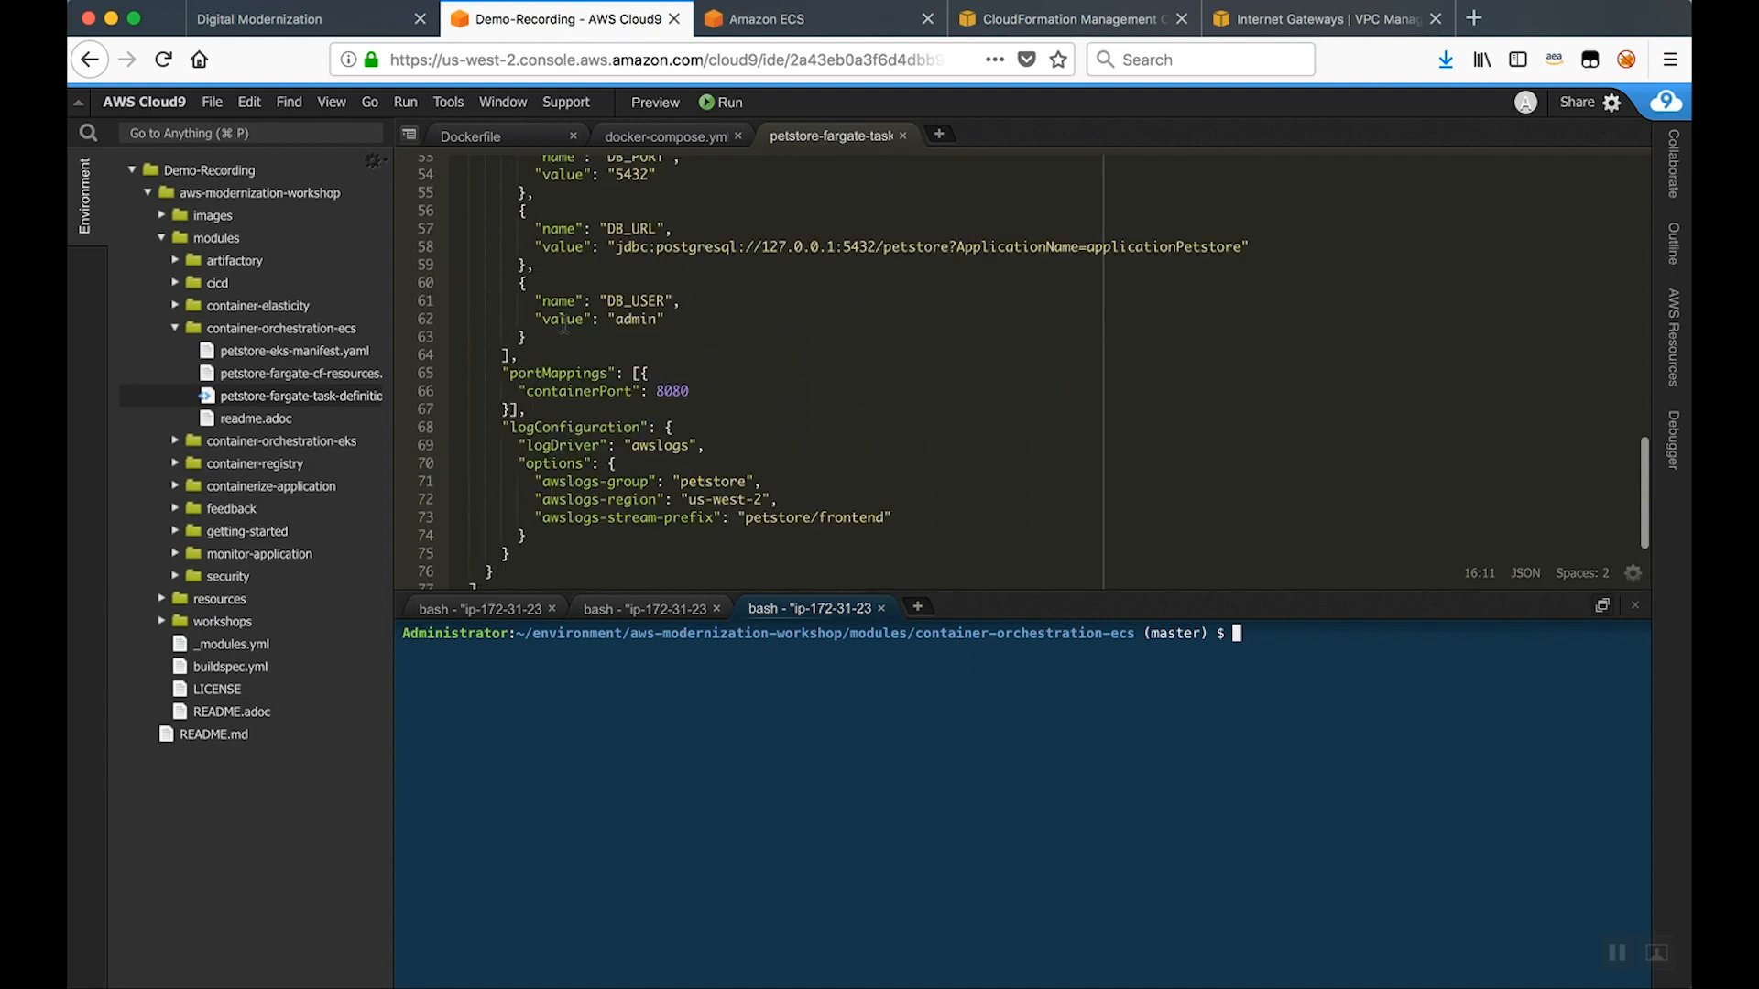
pyautogui.scroll(3)
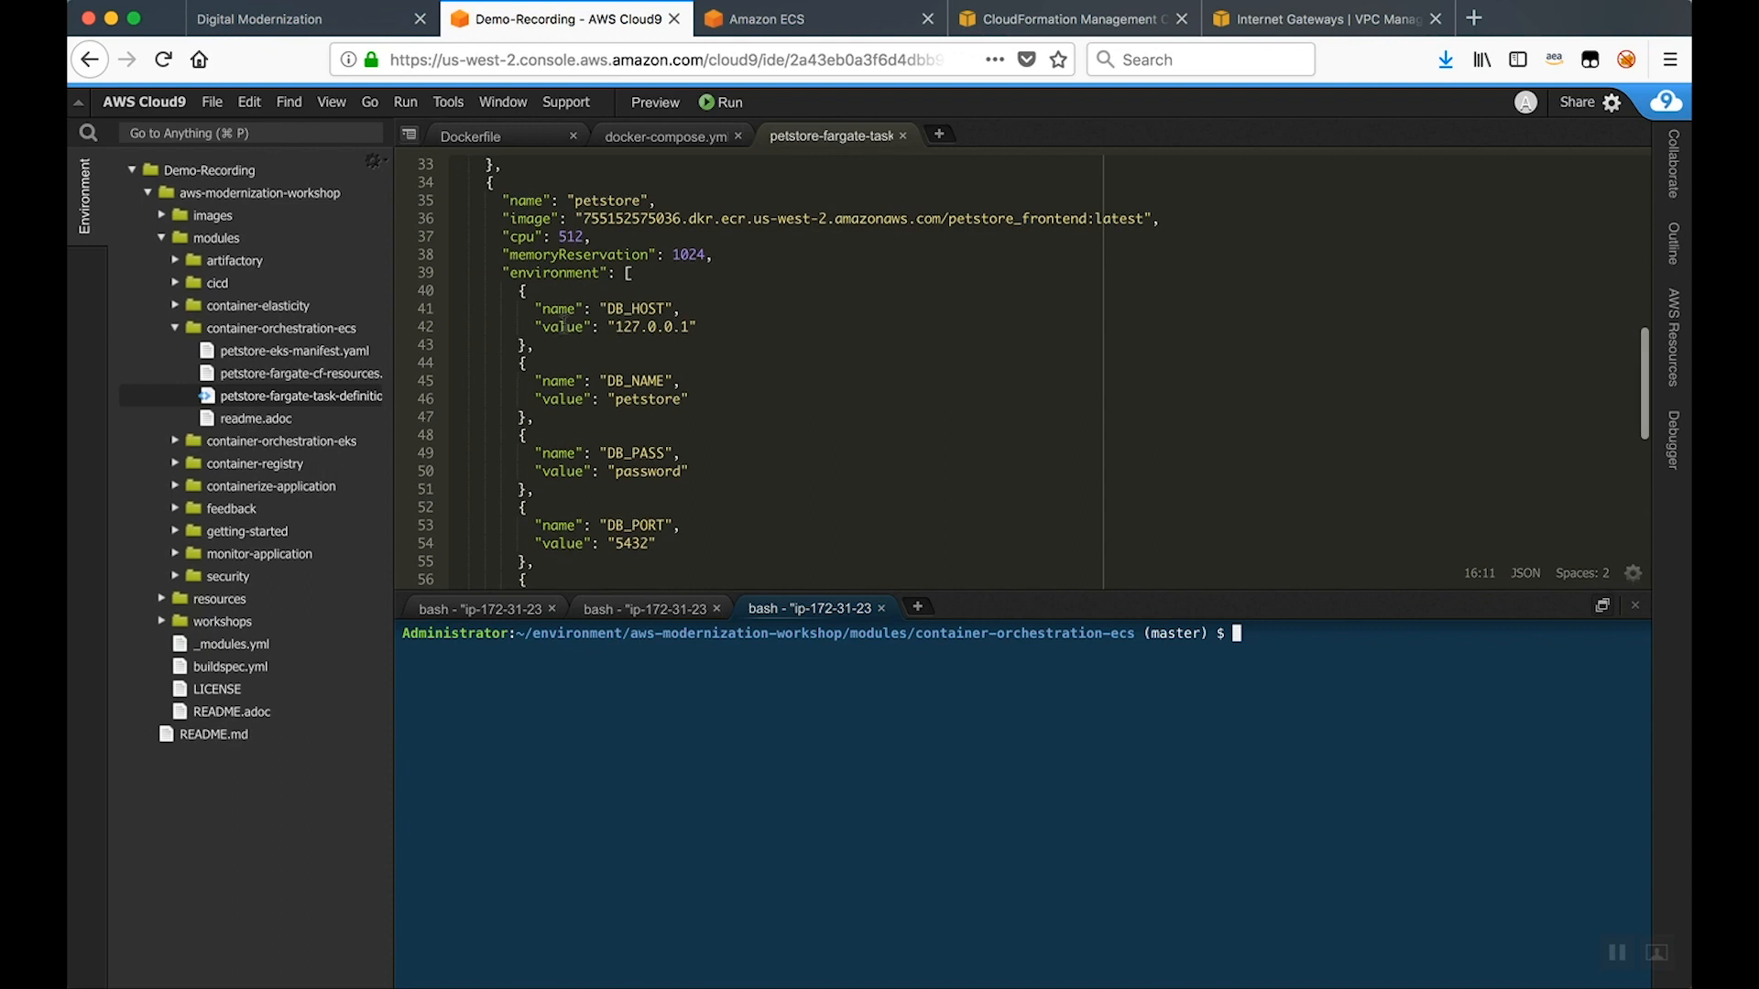
pyautogui.scroll(3)
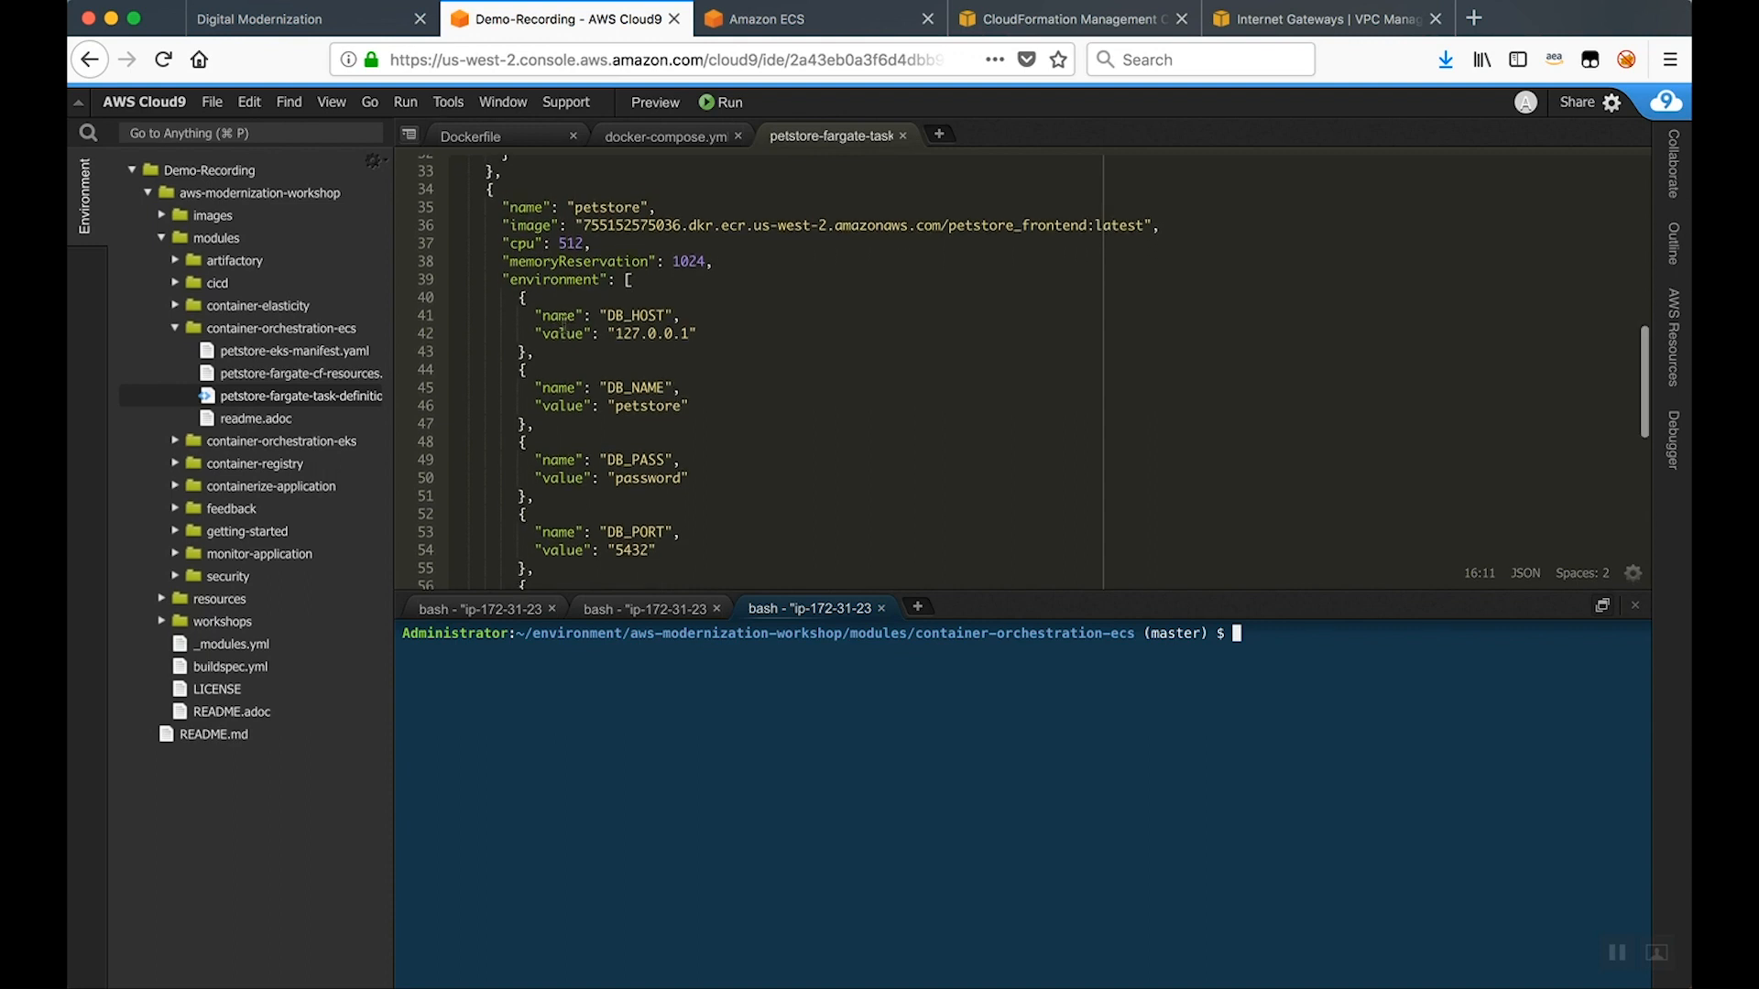
pyautogui.scroll(3)
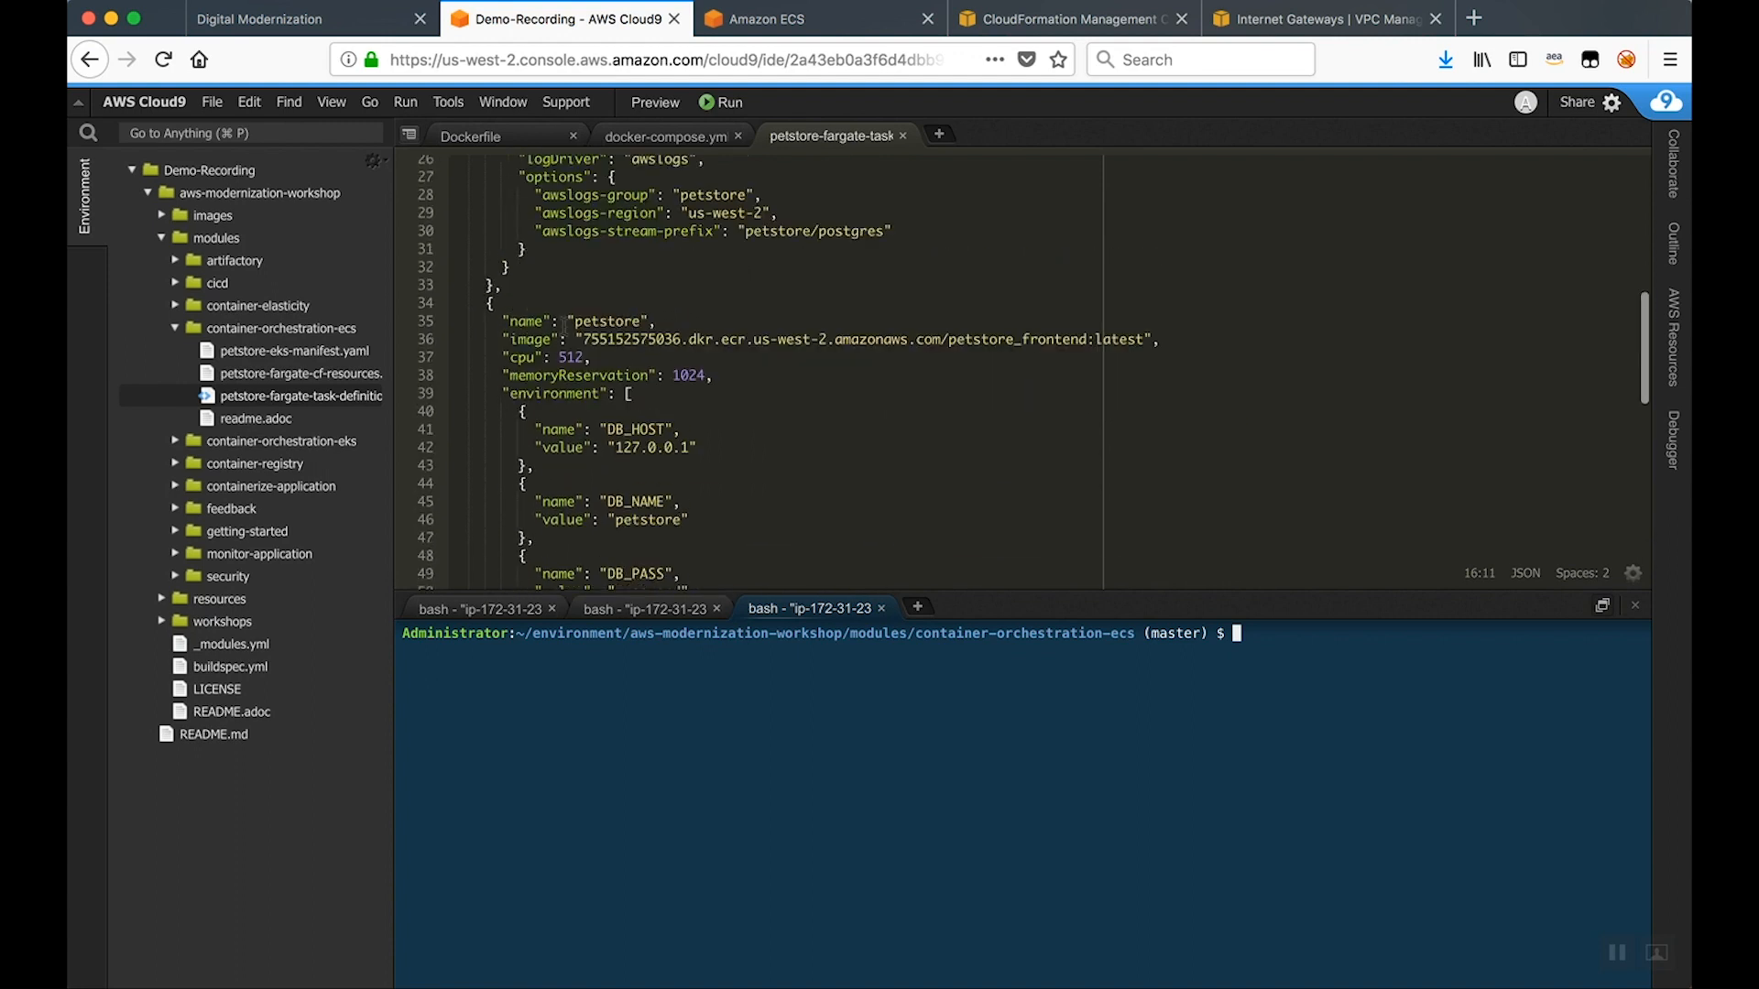
pyautogui.scroll(3)
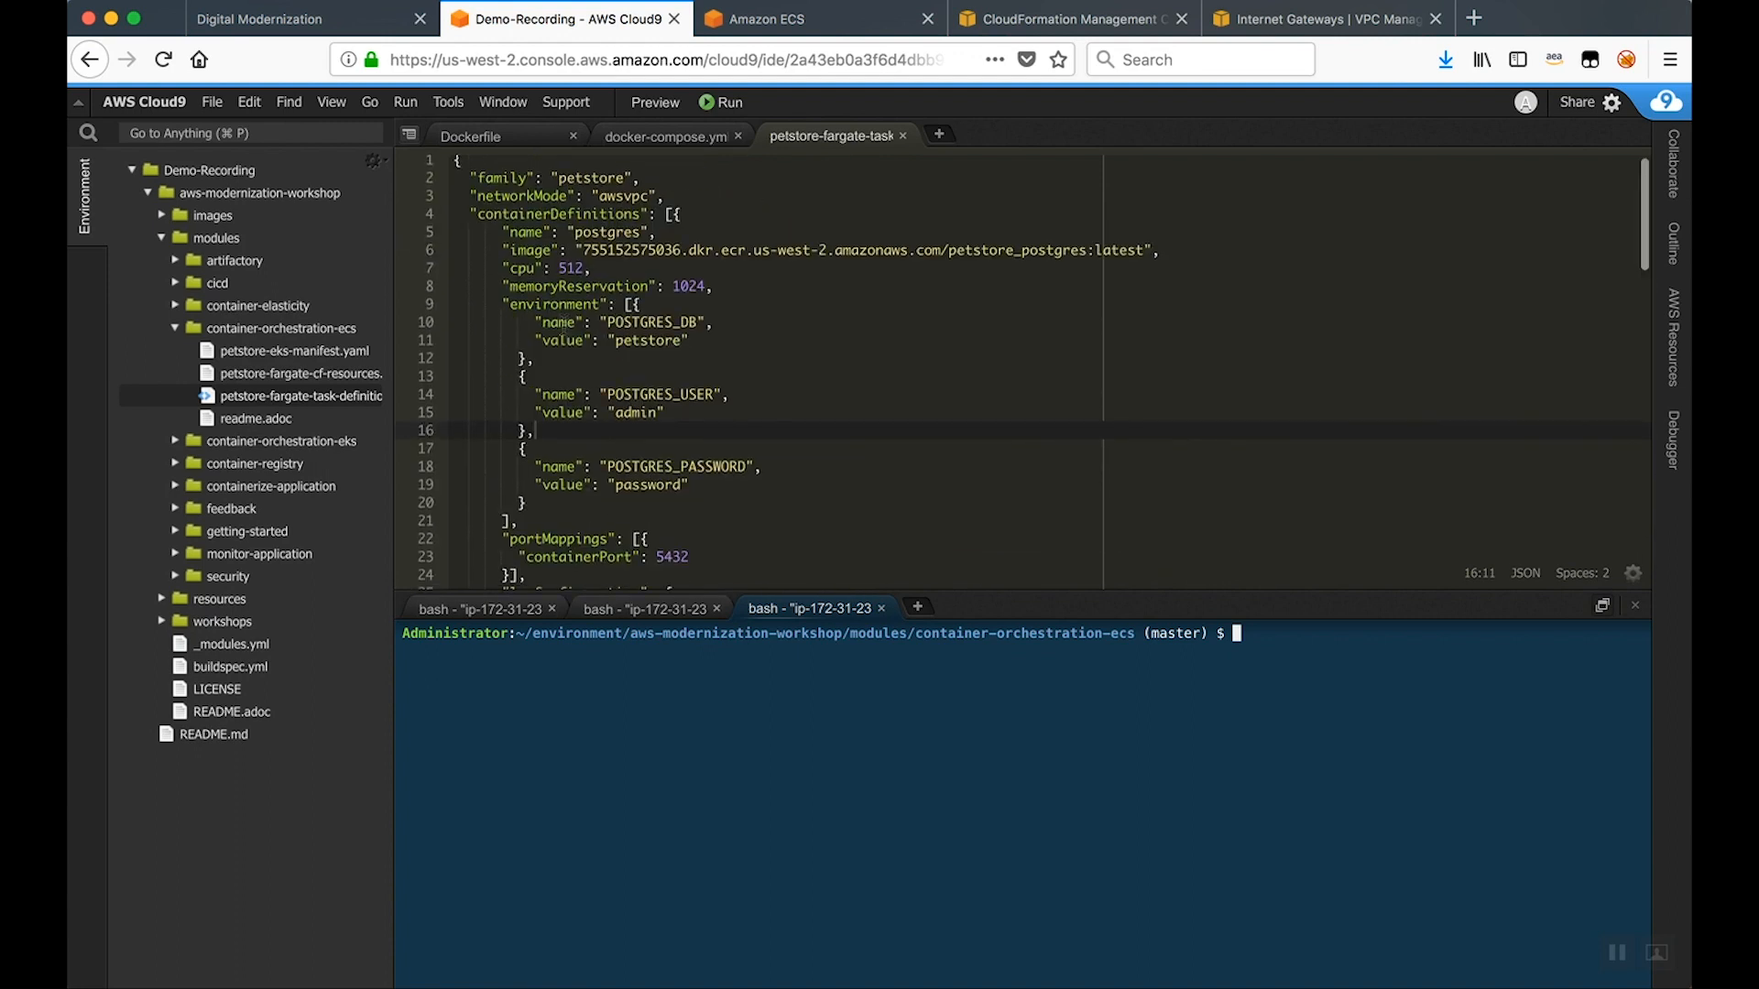
pyautogui.scroll(-3)
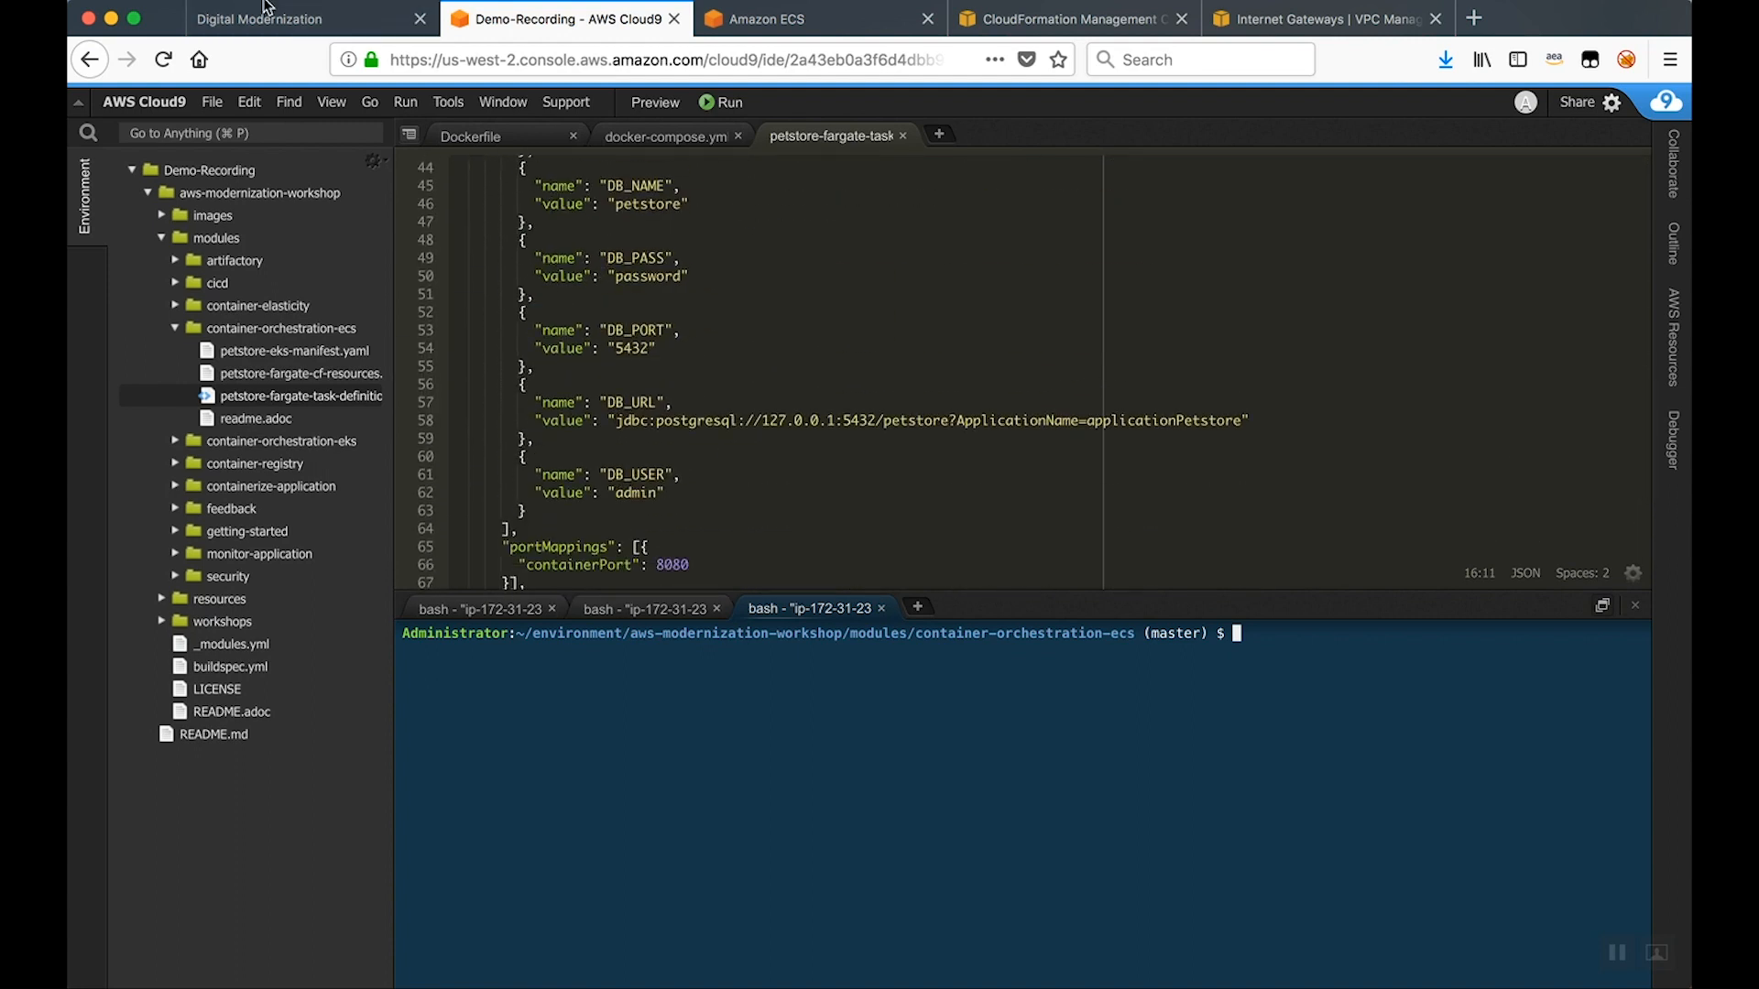
# Read the workshop's task-definition registration steps, then return to the Cloud9 workspace to register it
pyautogui.click(308, 20)
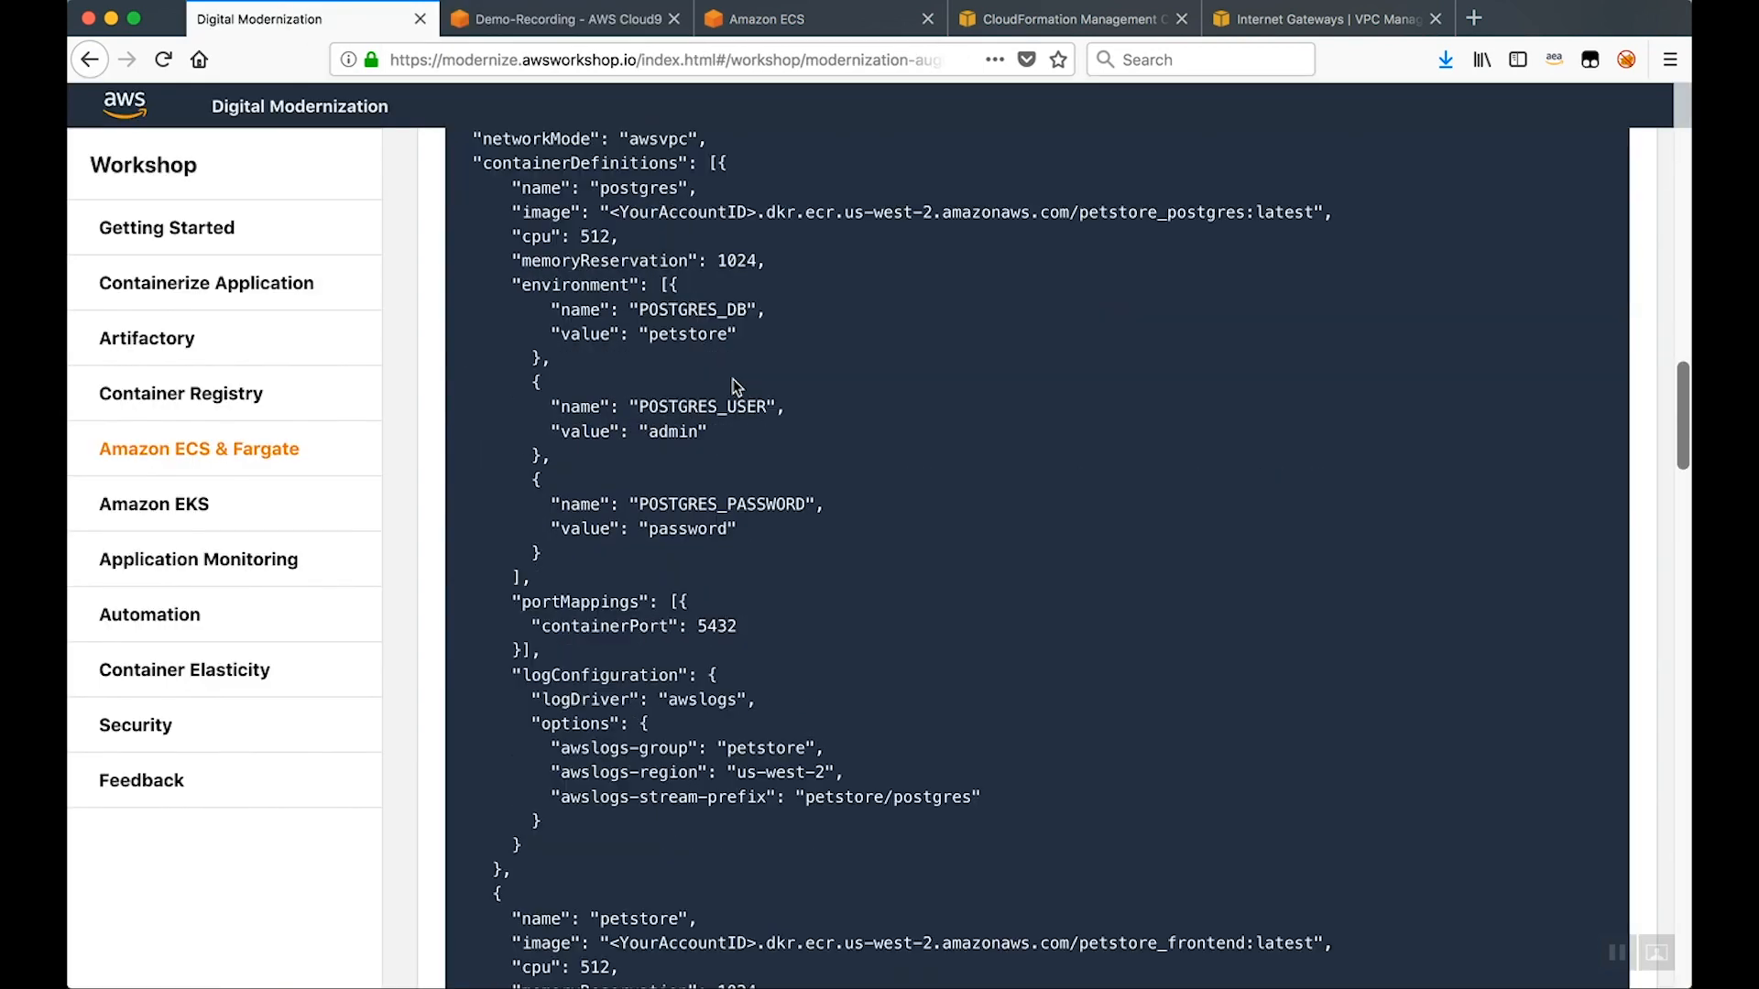
pyautogui.scroll(-3)
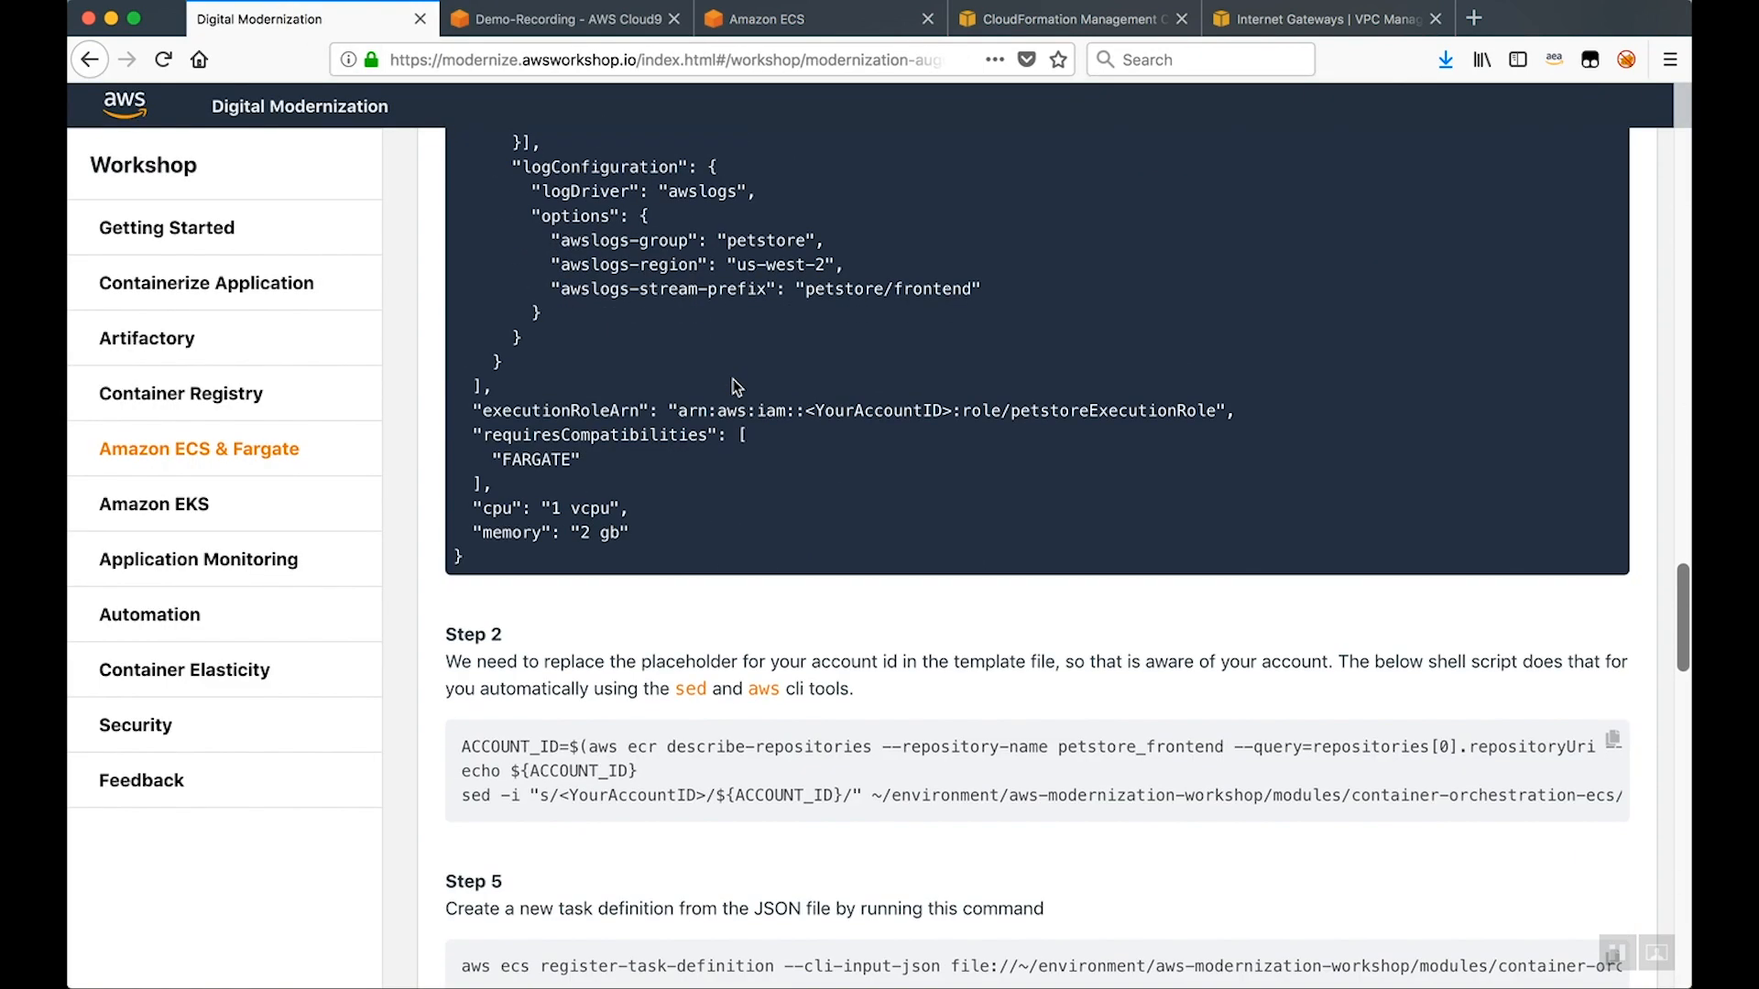
pyautogui.scroll(-3)
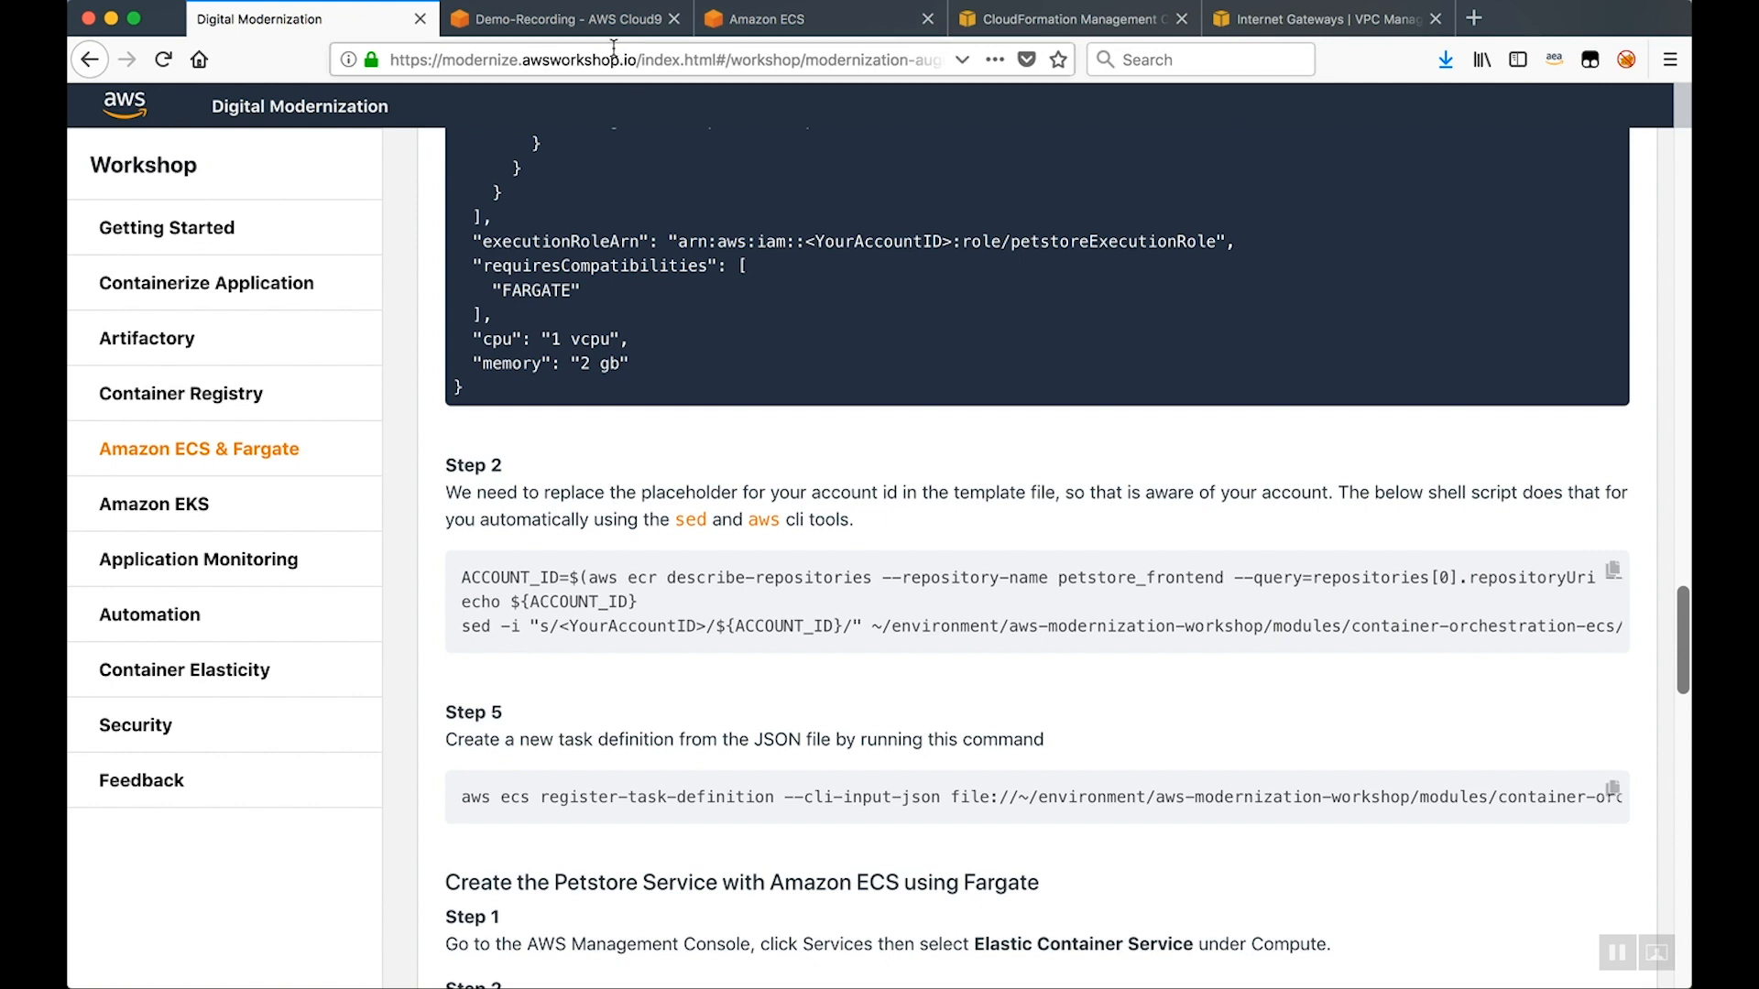
pyautogui.click(561, 19)
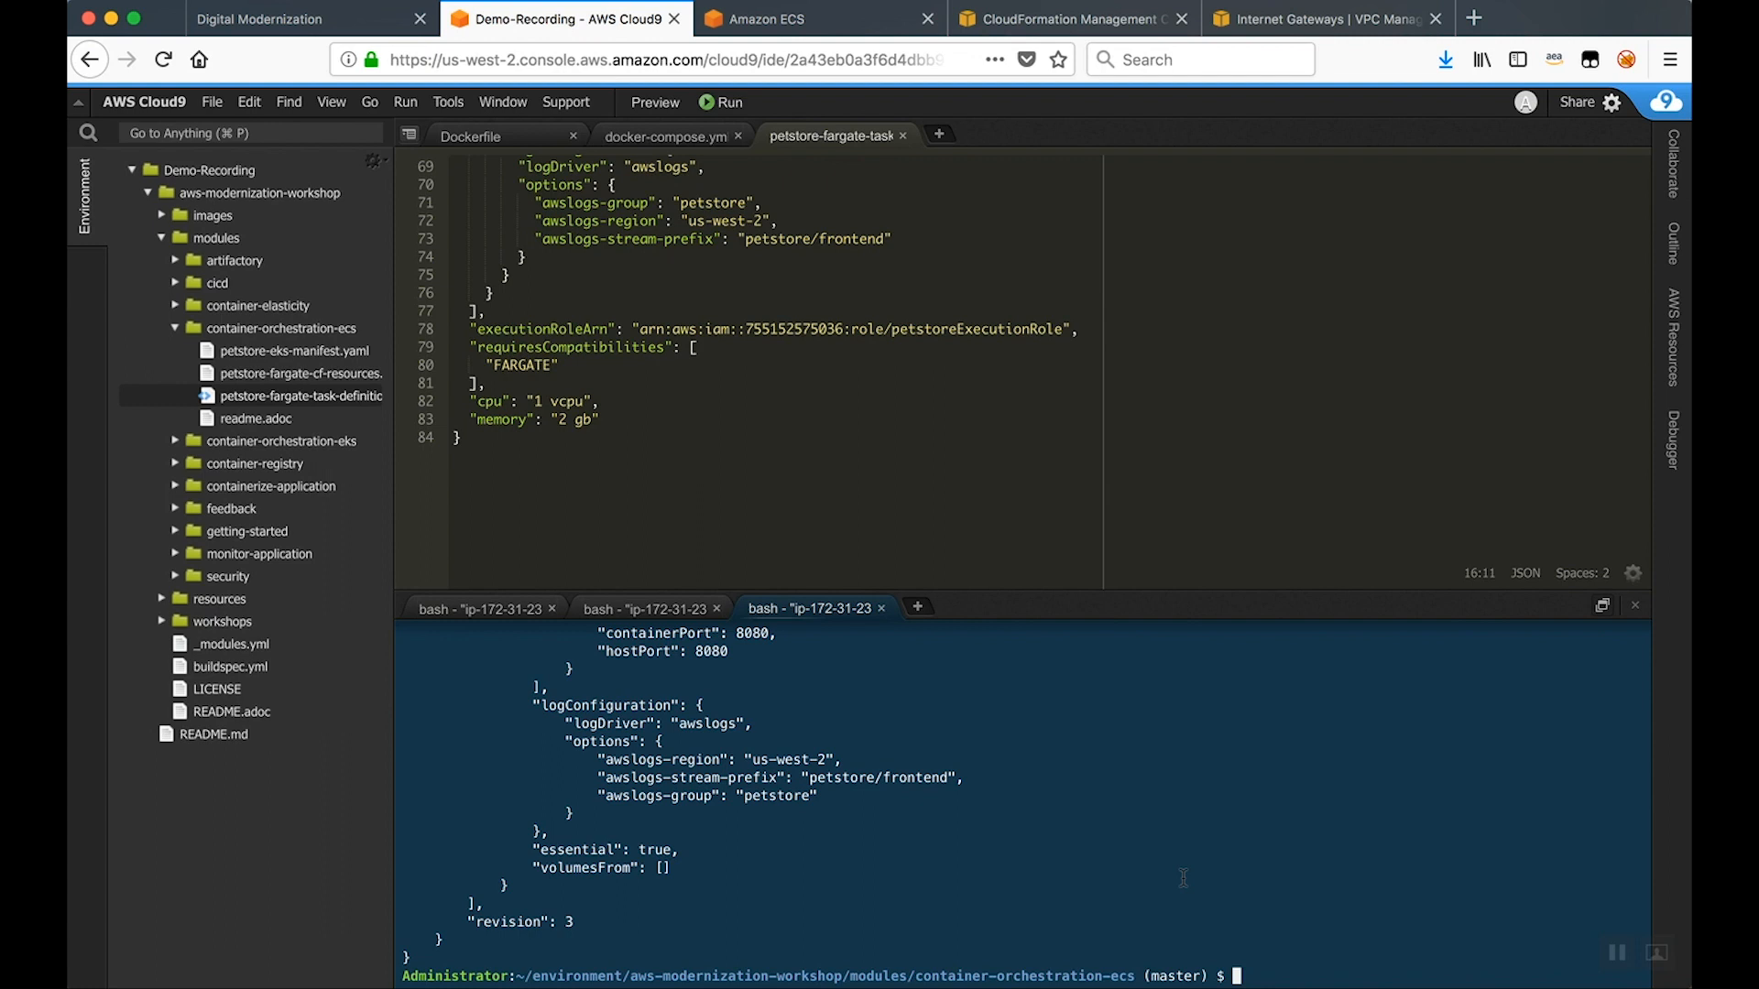
pyautogui.click(755, 20)
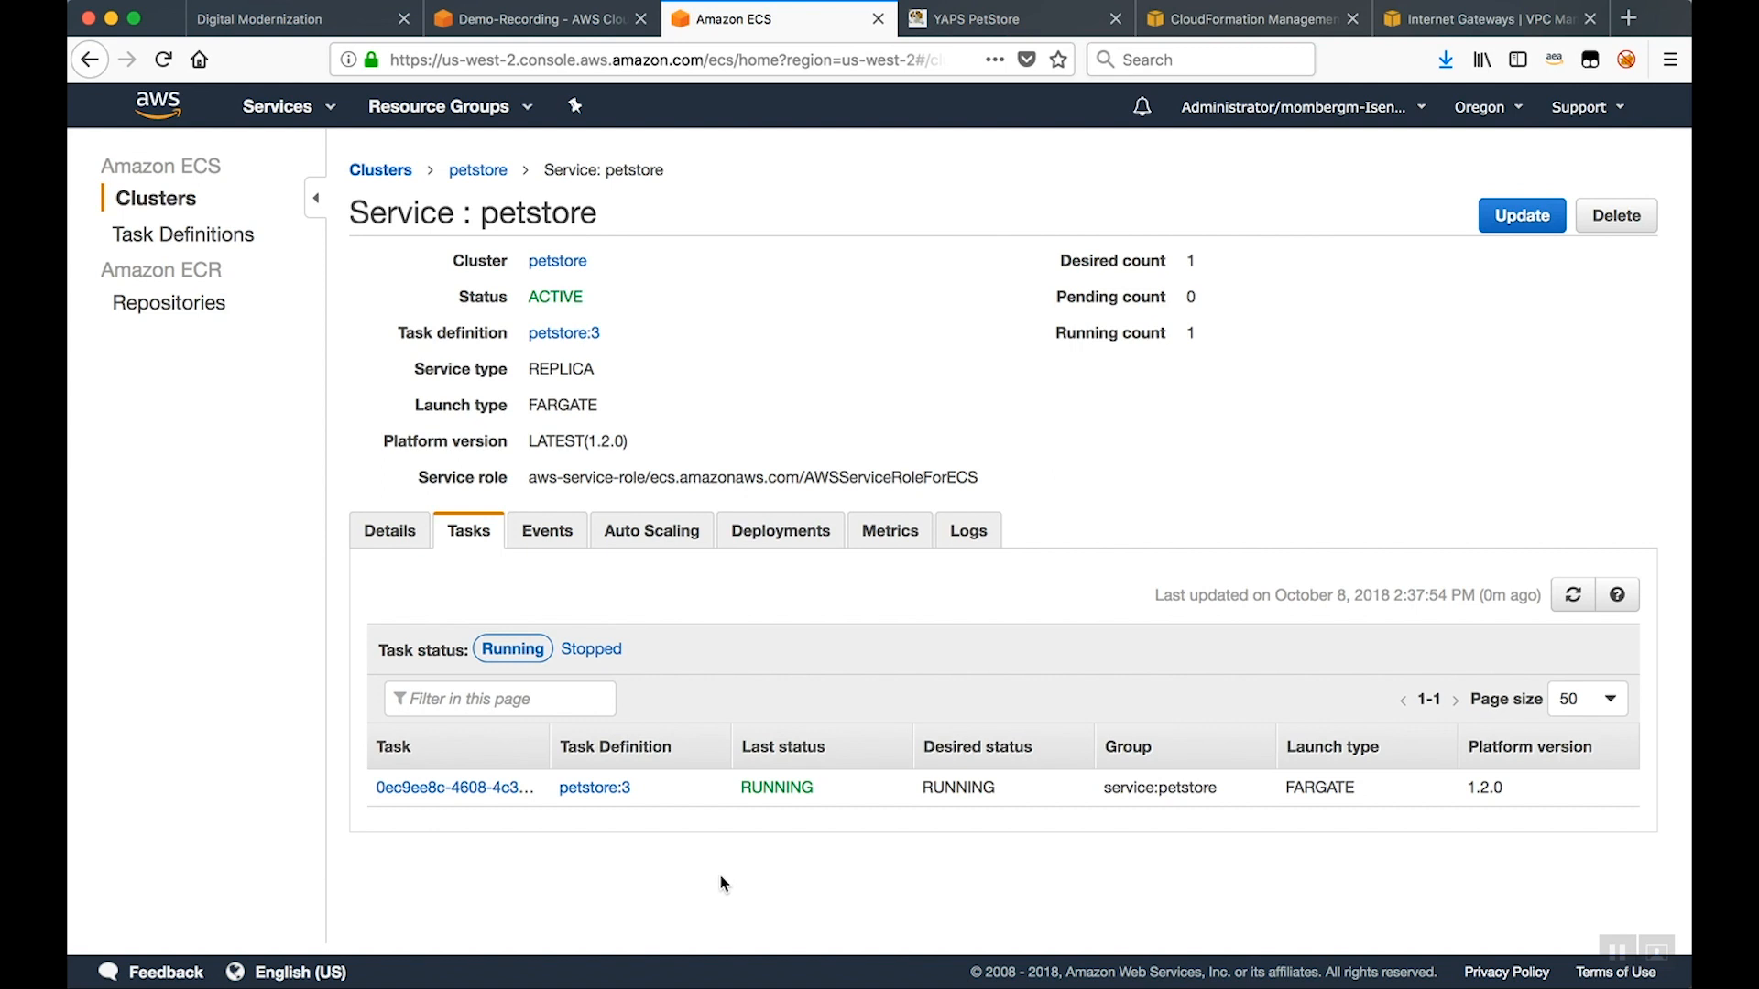
pyautogui.moveTo(389, 539)
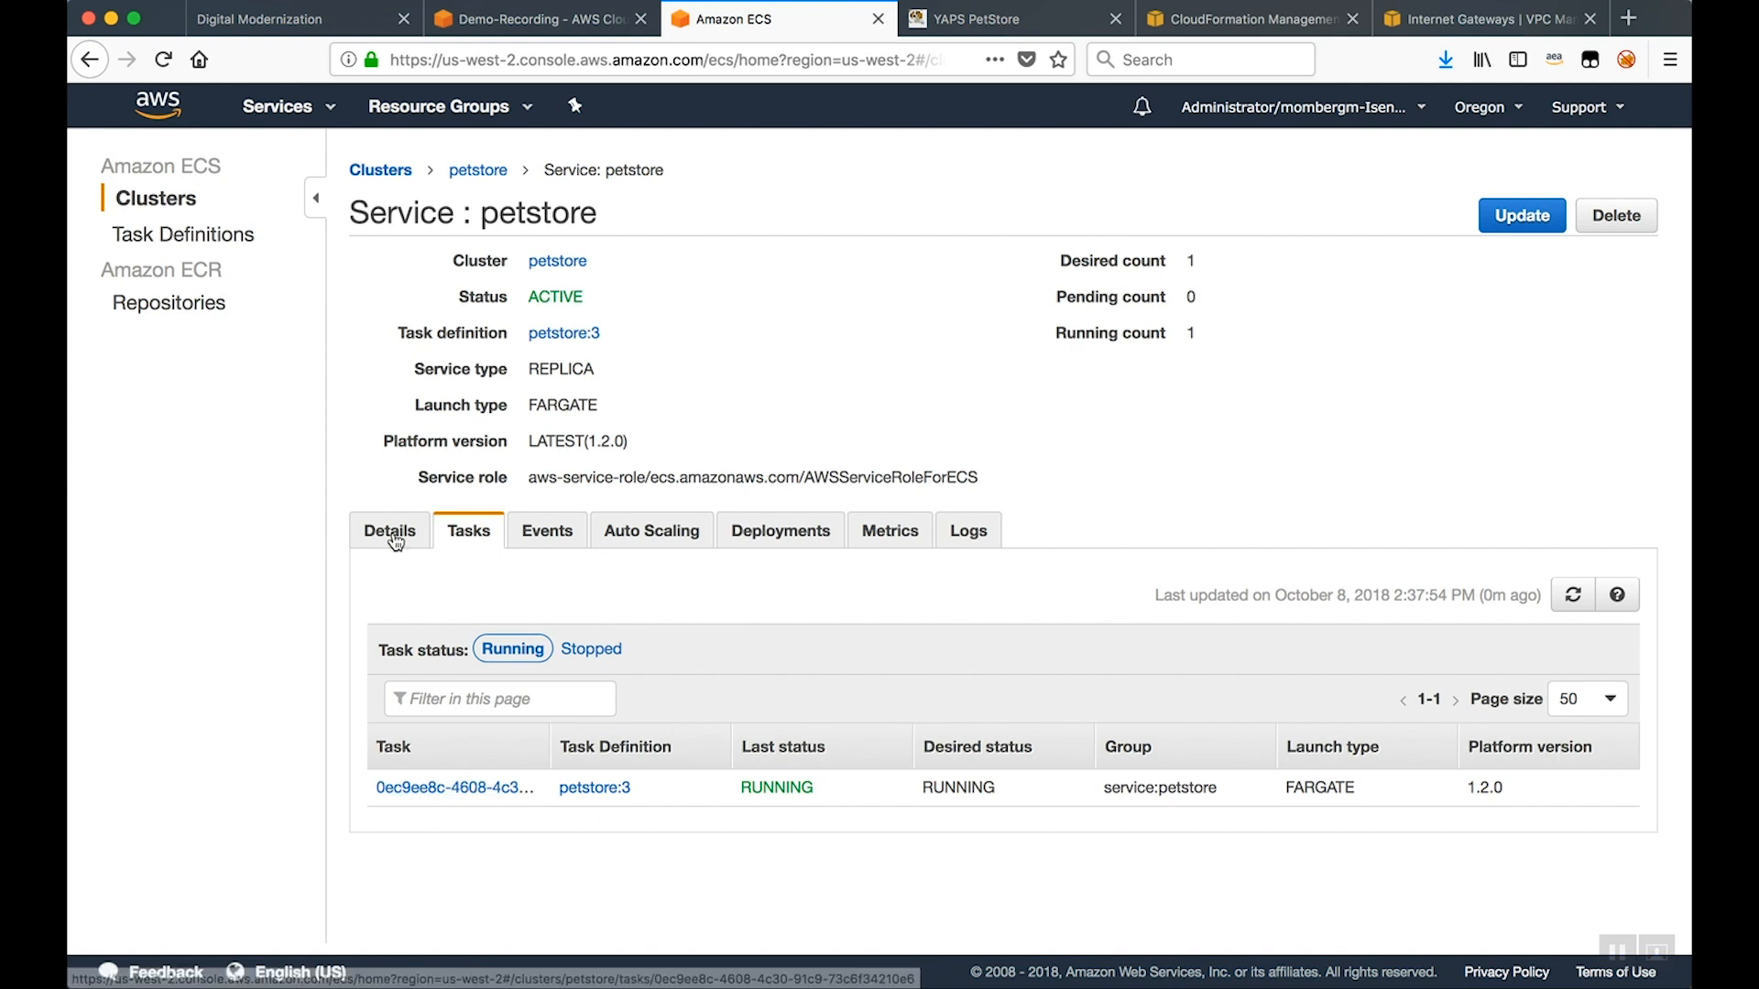
# Inspect the running petstore task's Network details and its two running containers, then return to the Cloud9 terminal
pyautogui.click(390, 531)
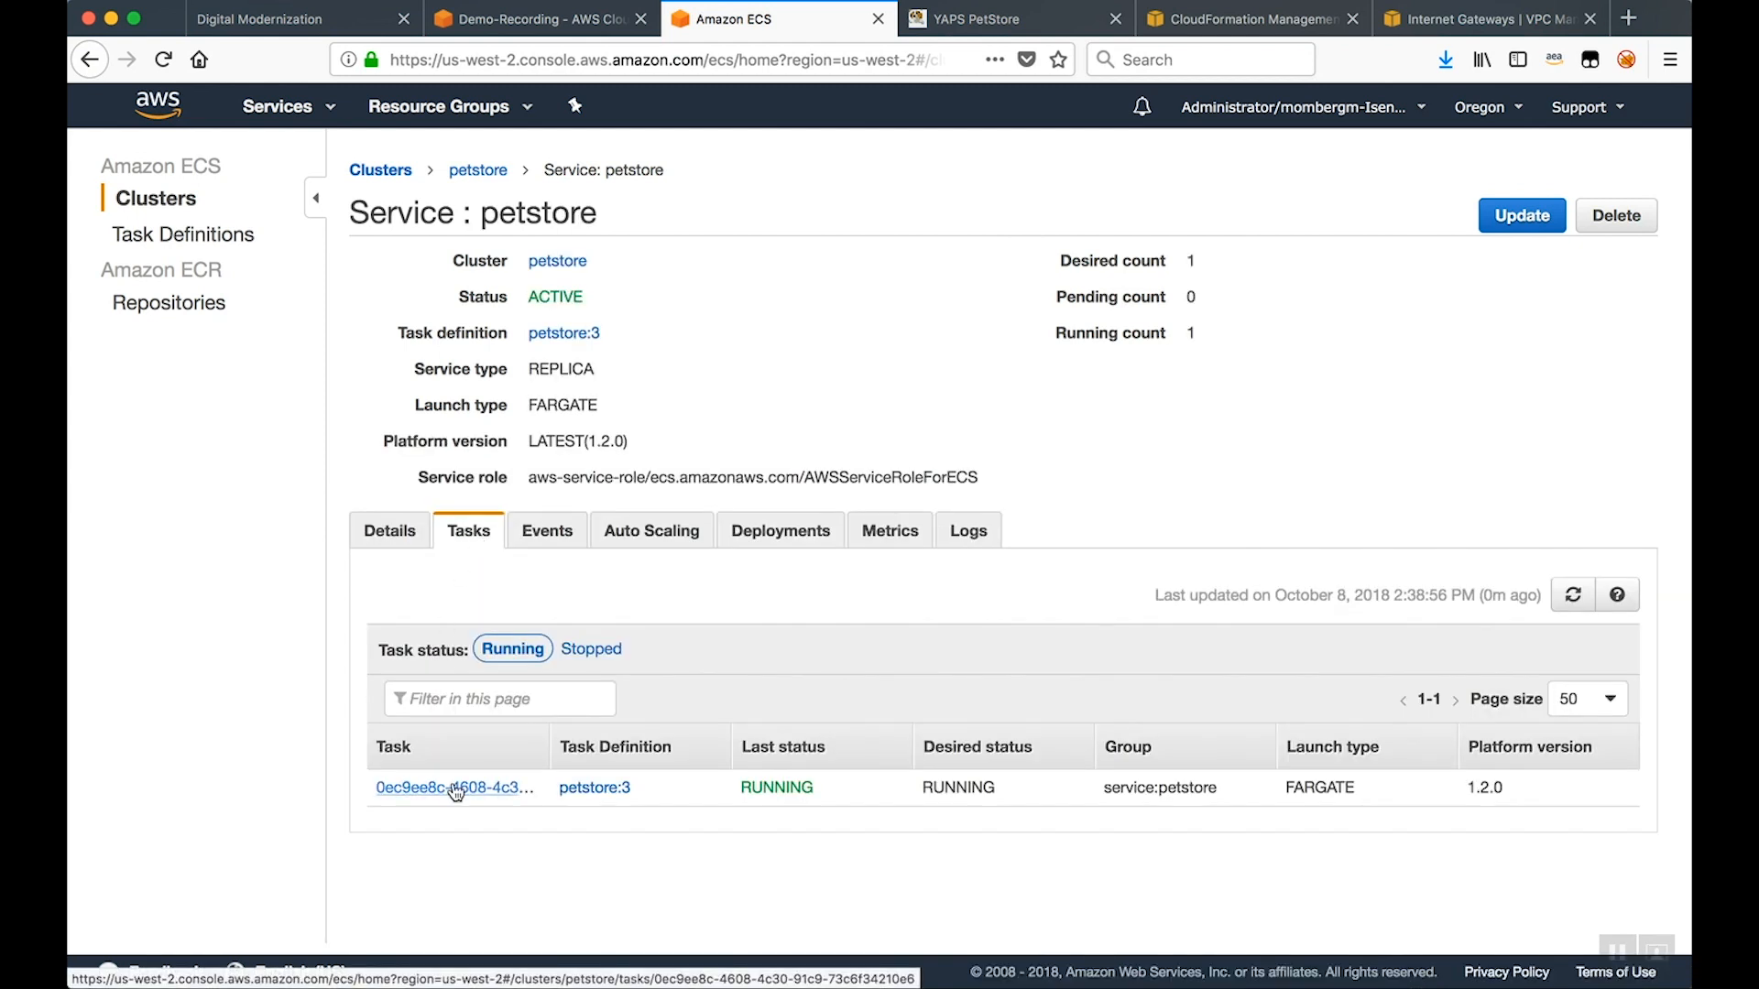
pyautogui.click(453, 786)
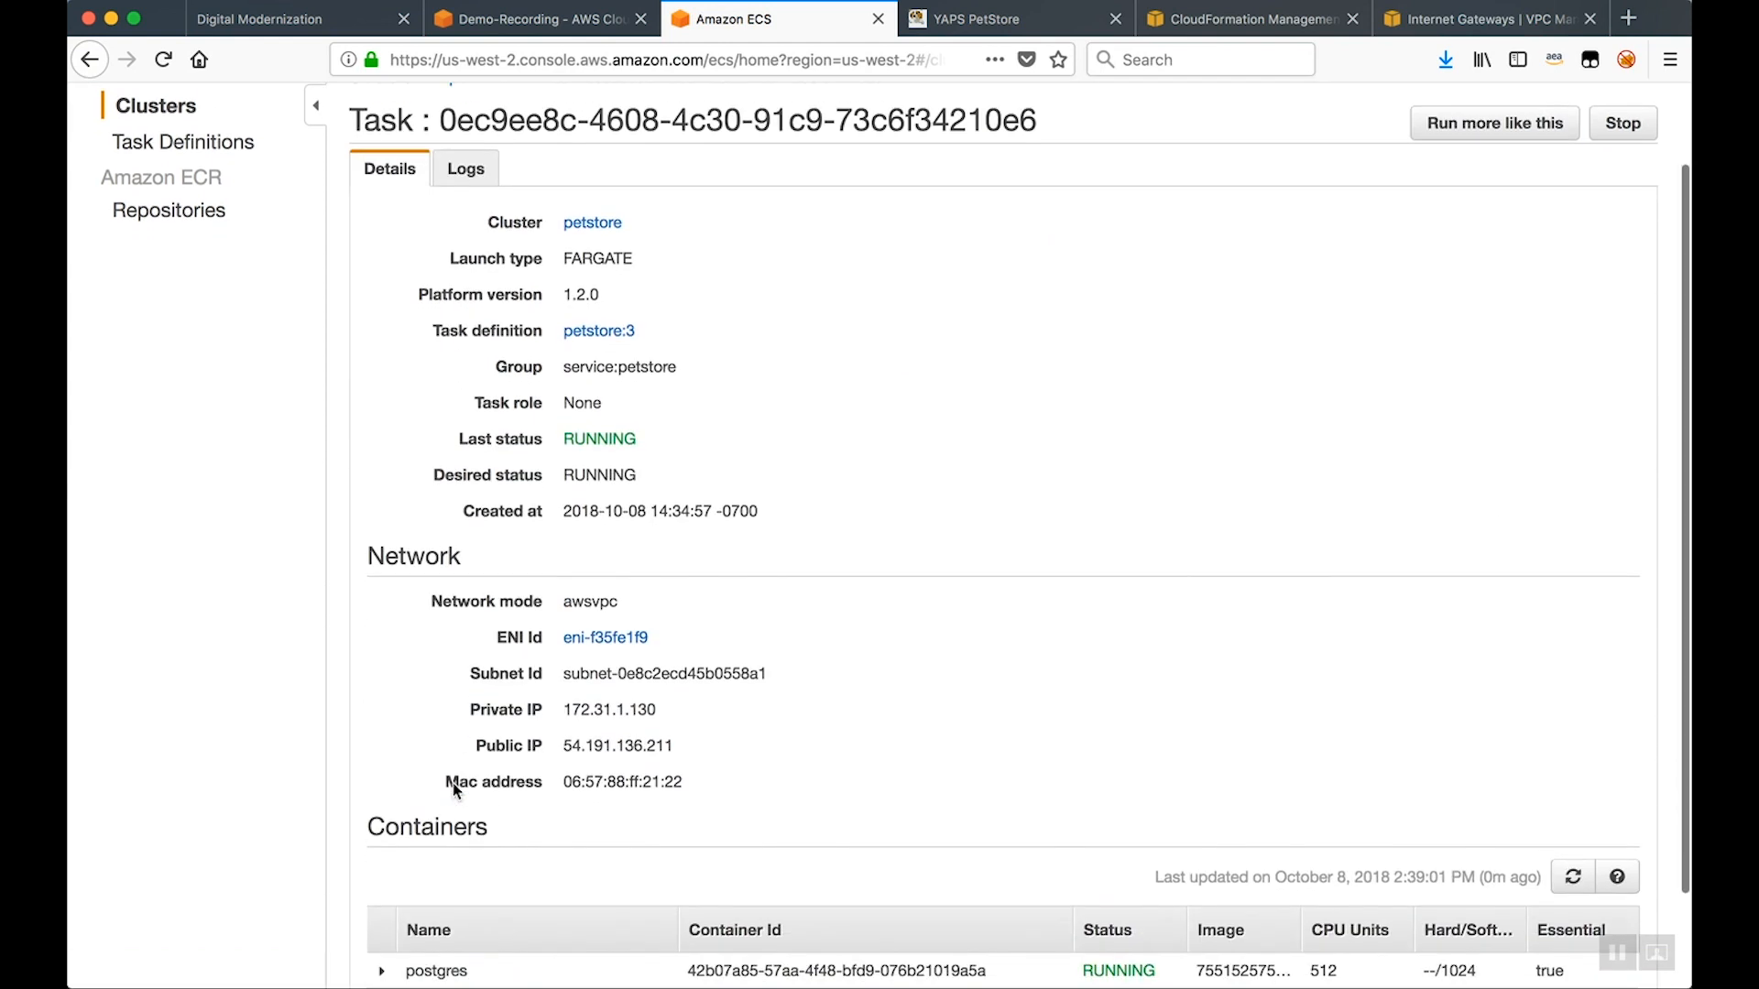
pyautogui.scroll(-3)
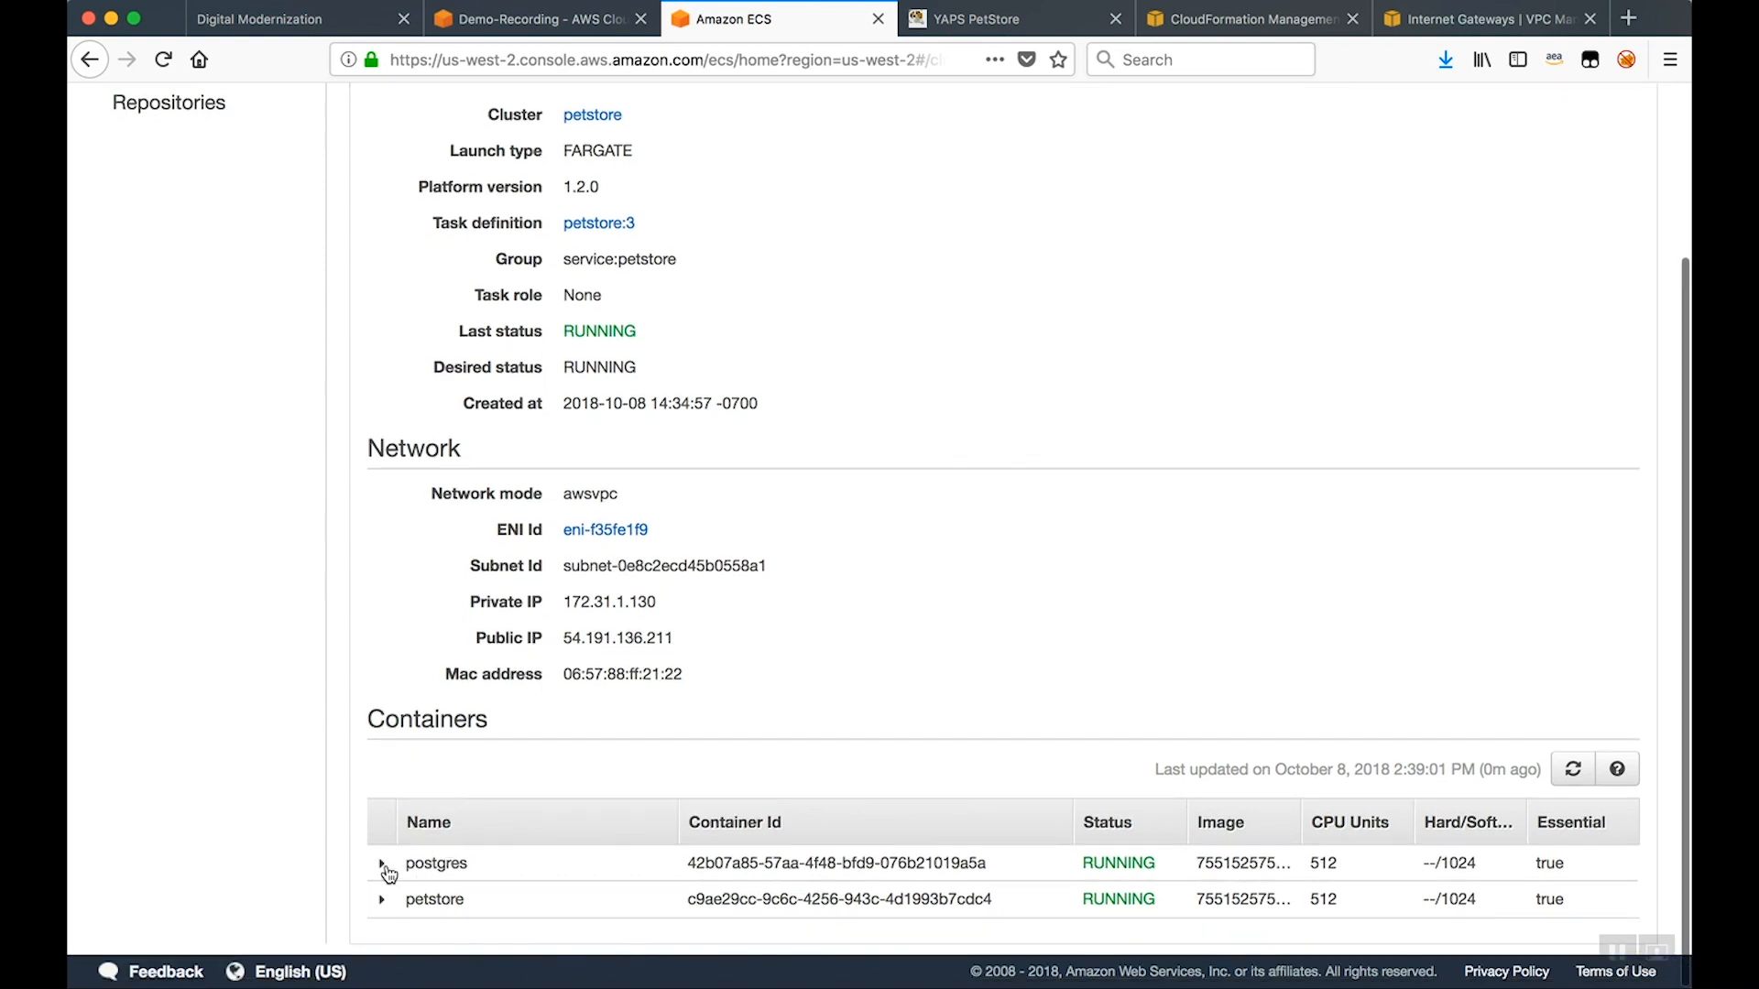
pyautogui.scroll(3)
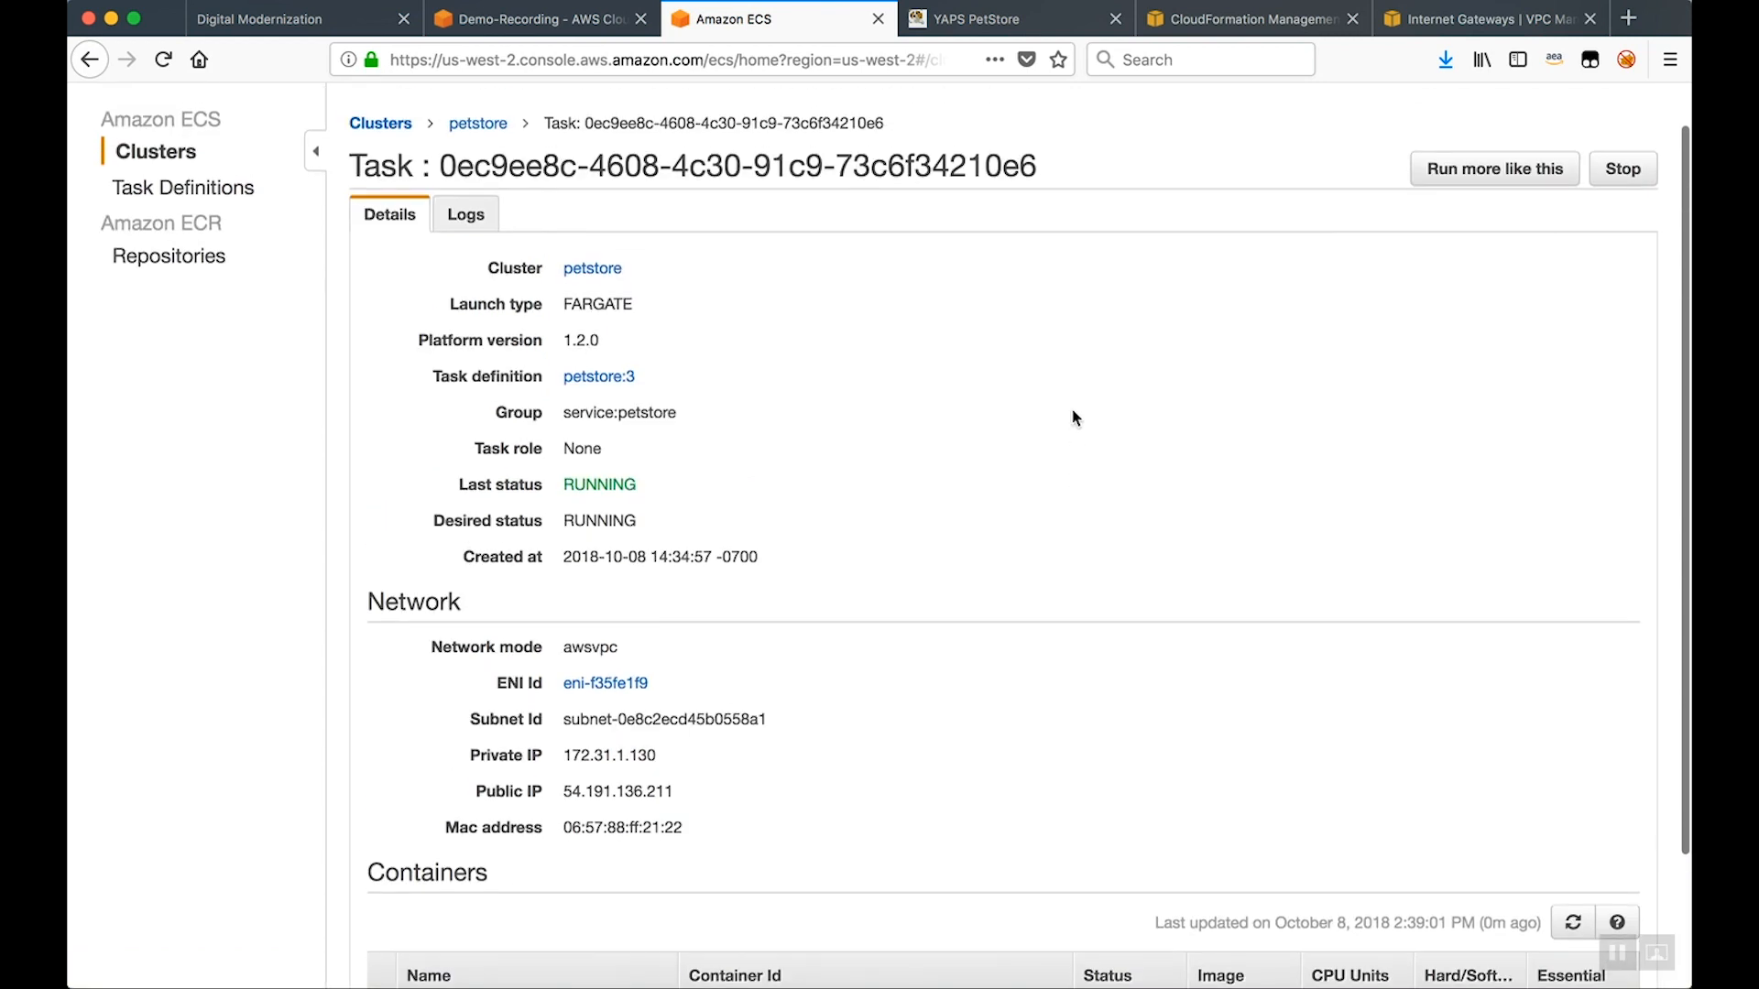
pyautogui.scroll(-3)
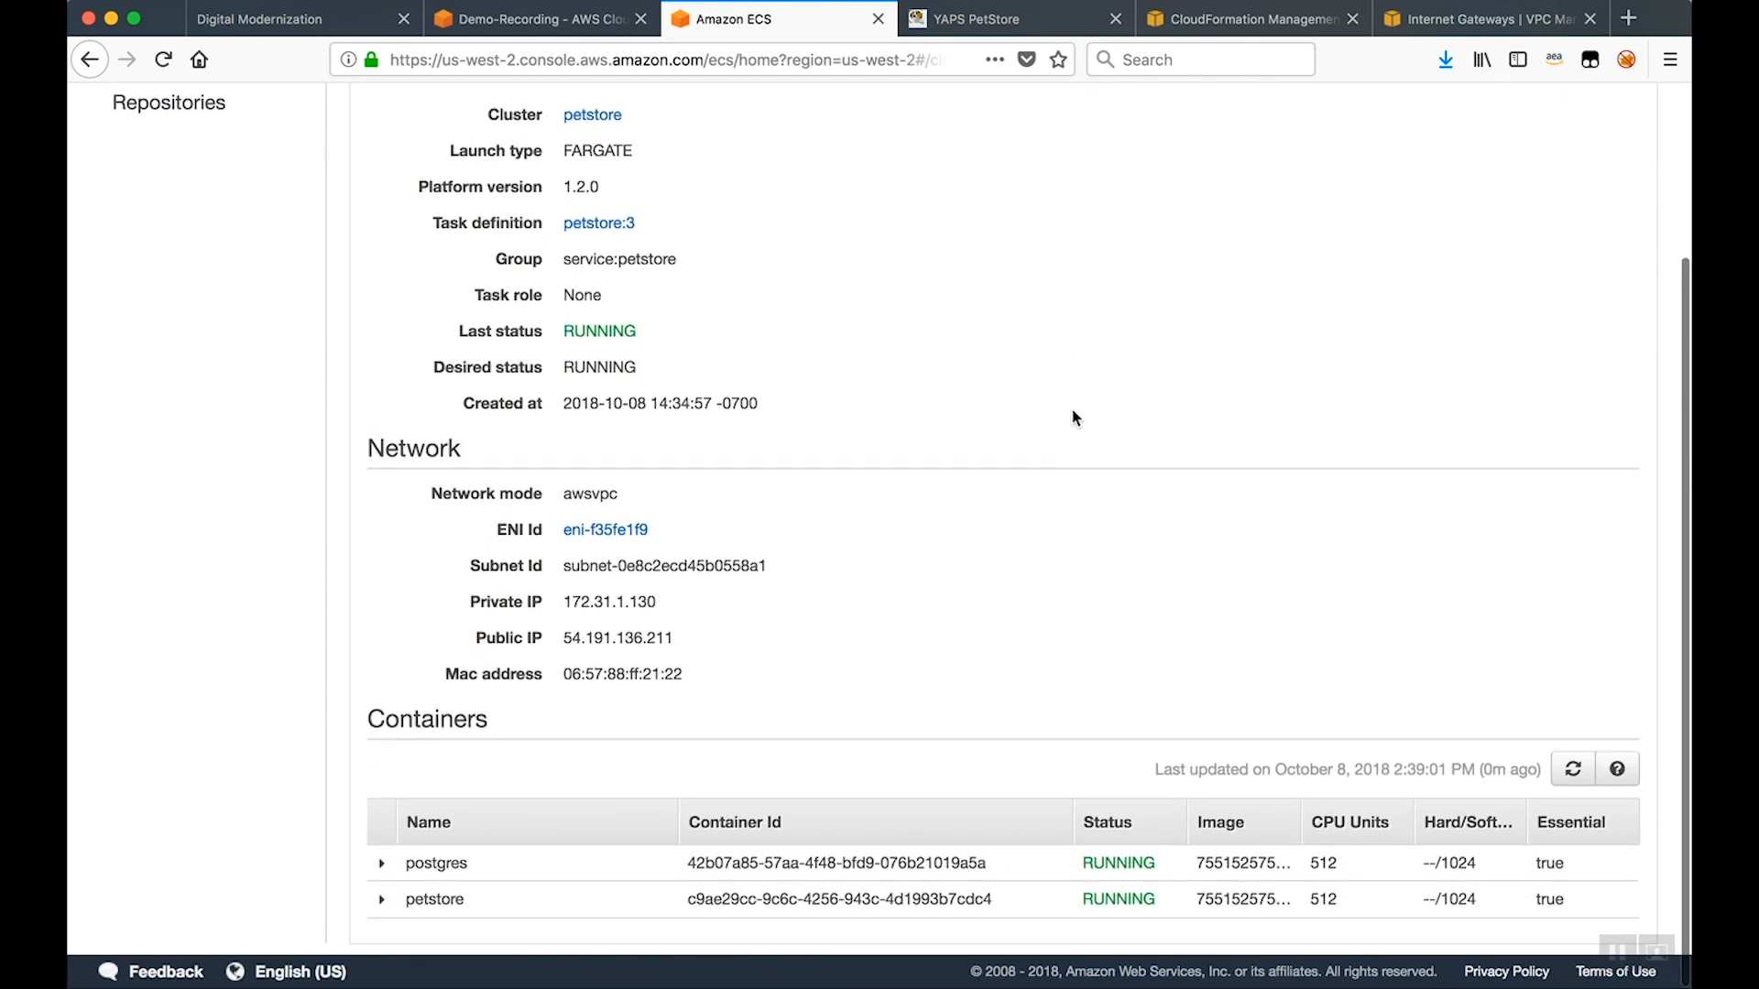
pyautogui.click(528, 19)
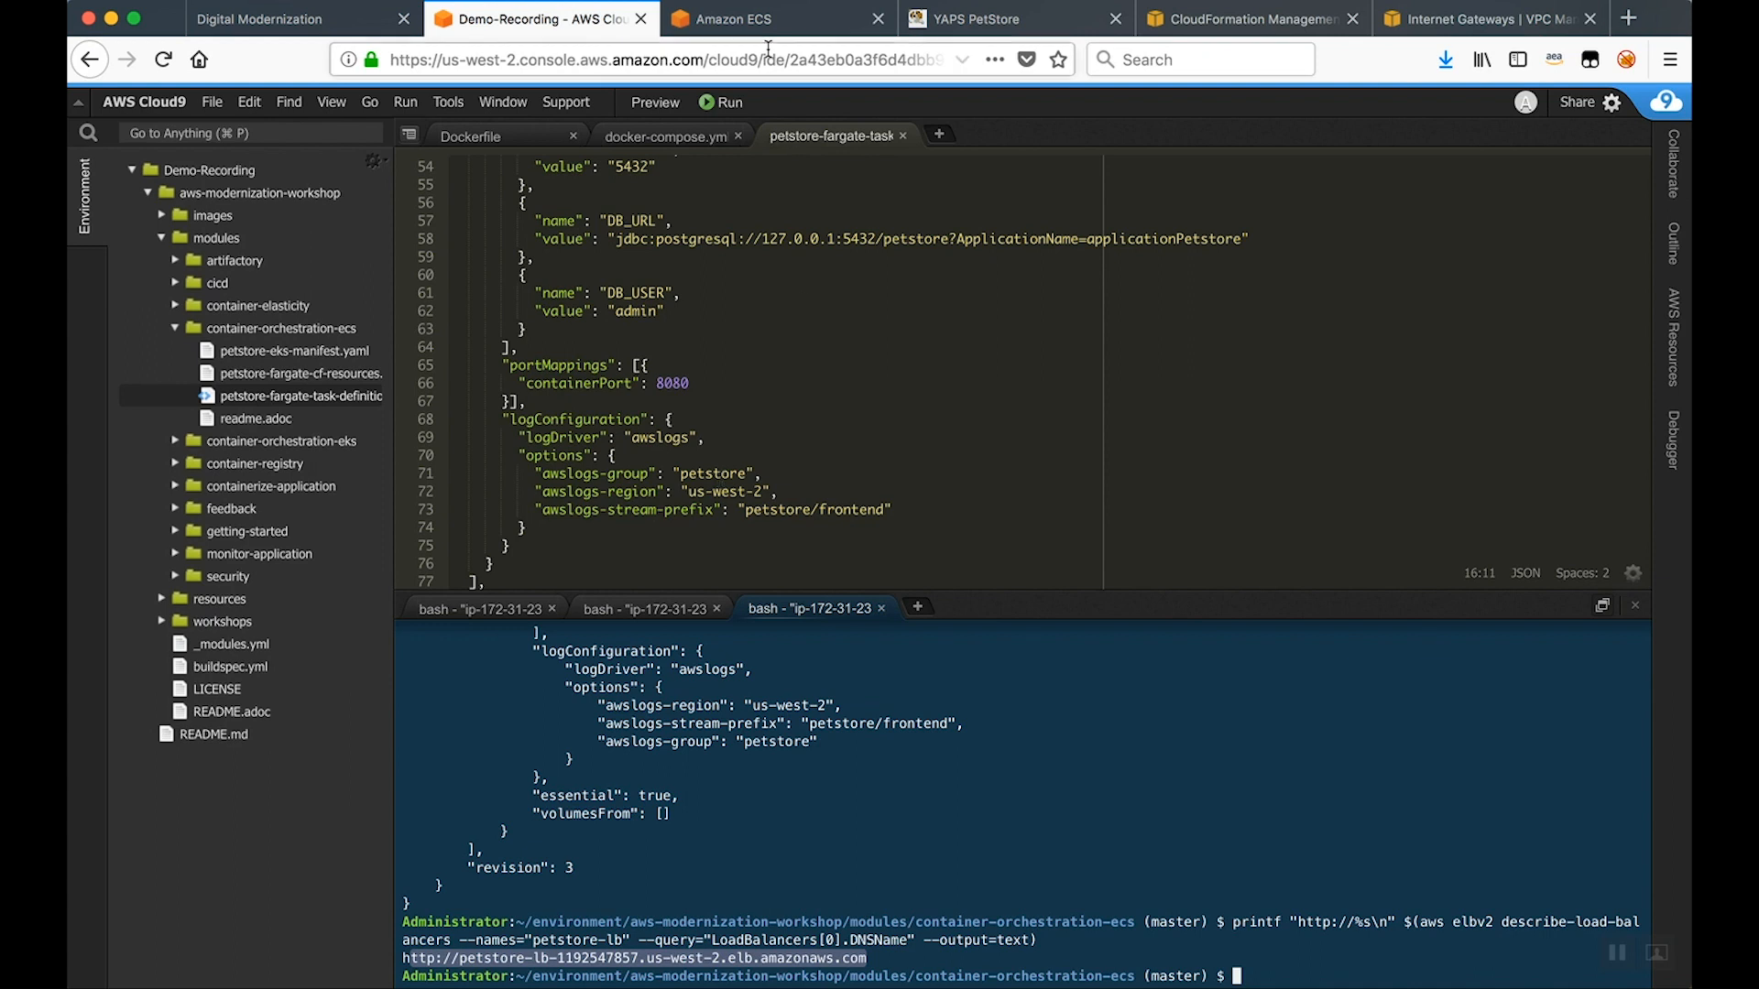
# Return to the ECS petstore task page and bring up its Logs view
pyautogui.click(735, 20)
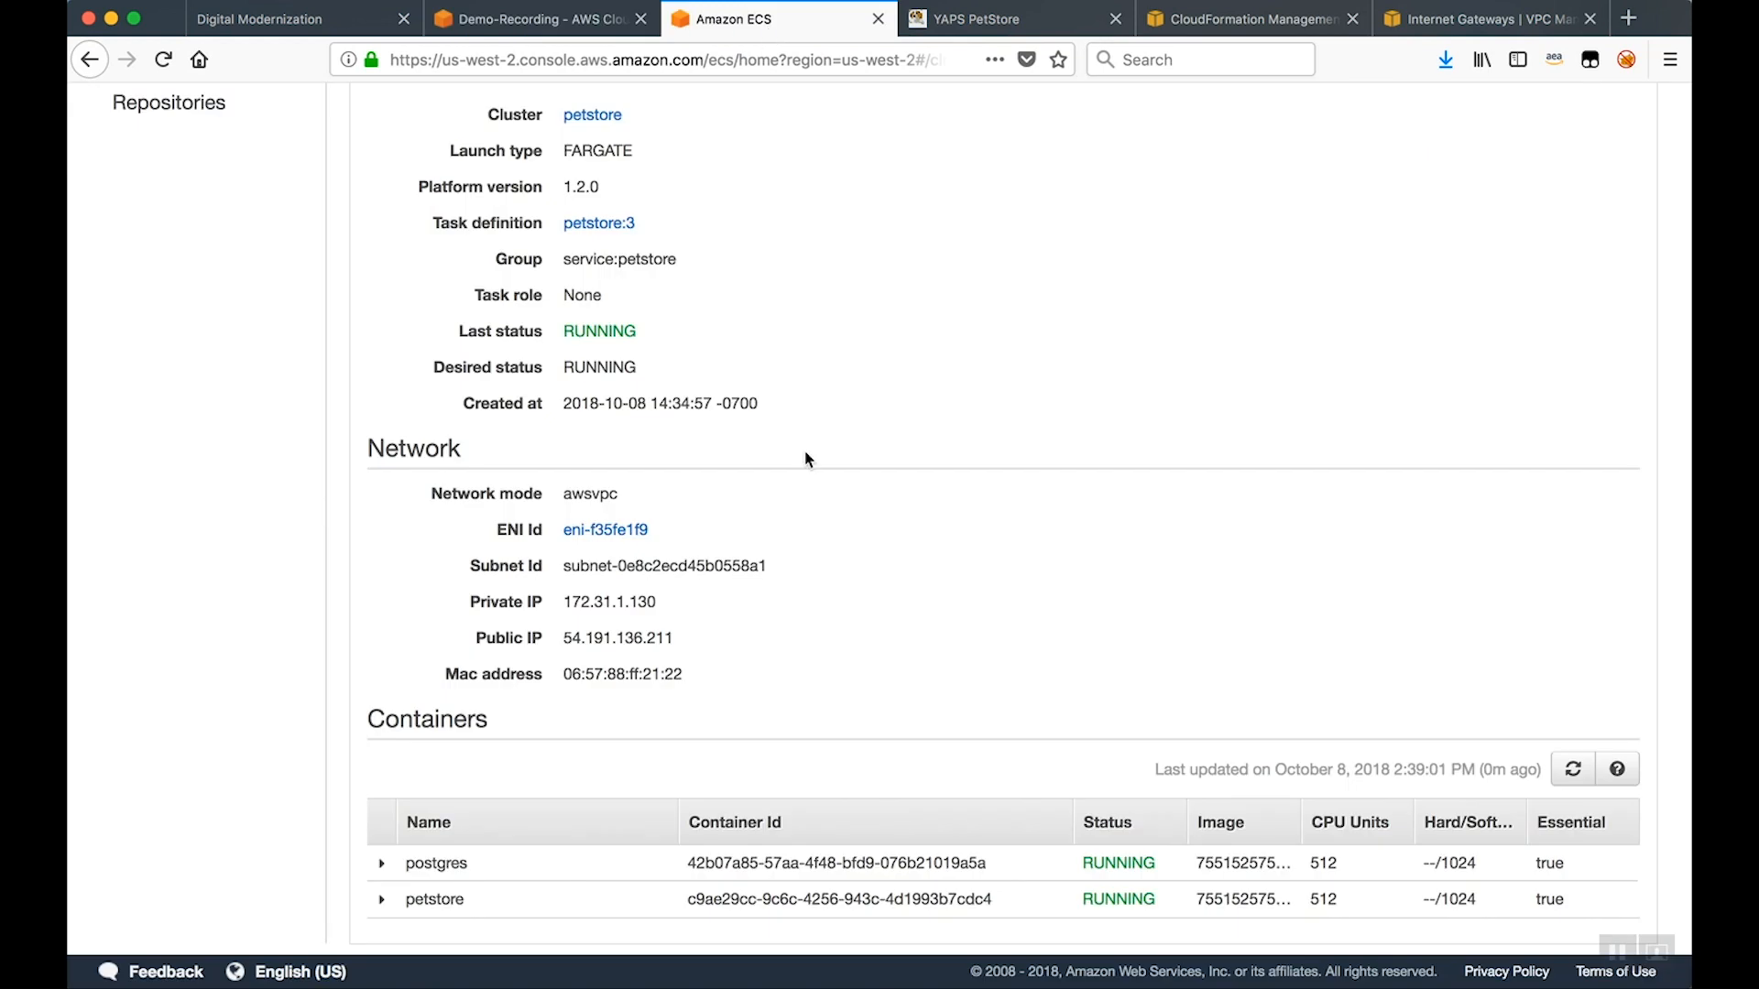
pyautogui.click(464, 260)
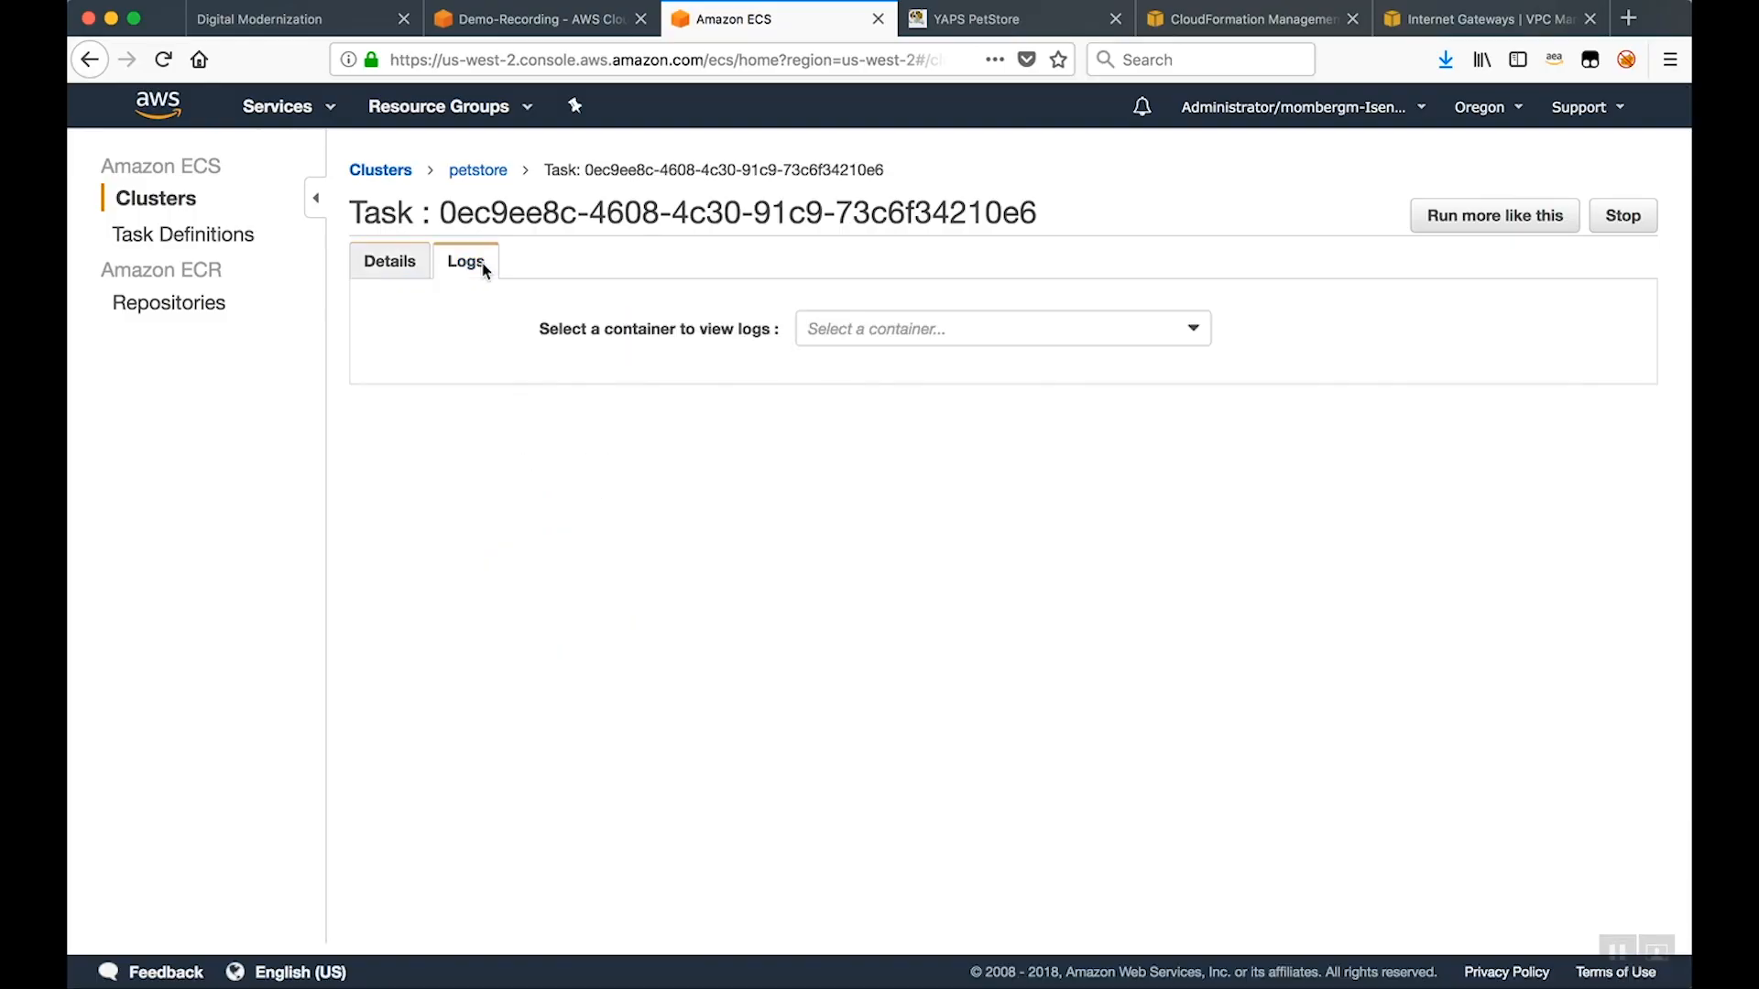
# Show the petstore container's logs with its health-check requests, then switch to the YAPS PetStore storefront
pyautogui.click(998, 329)
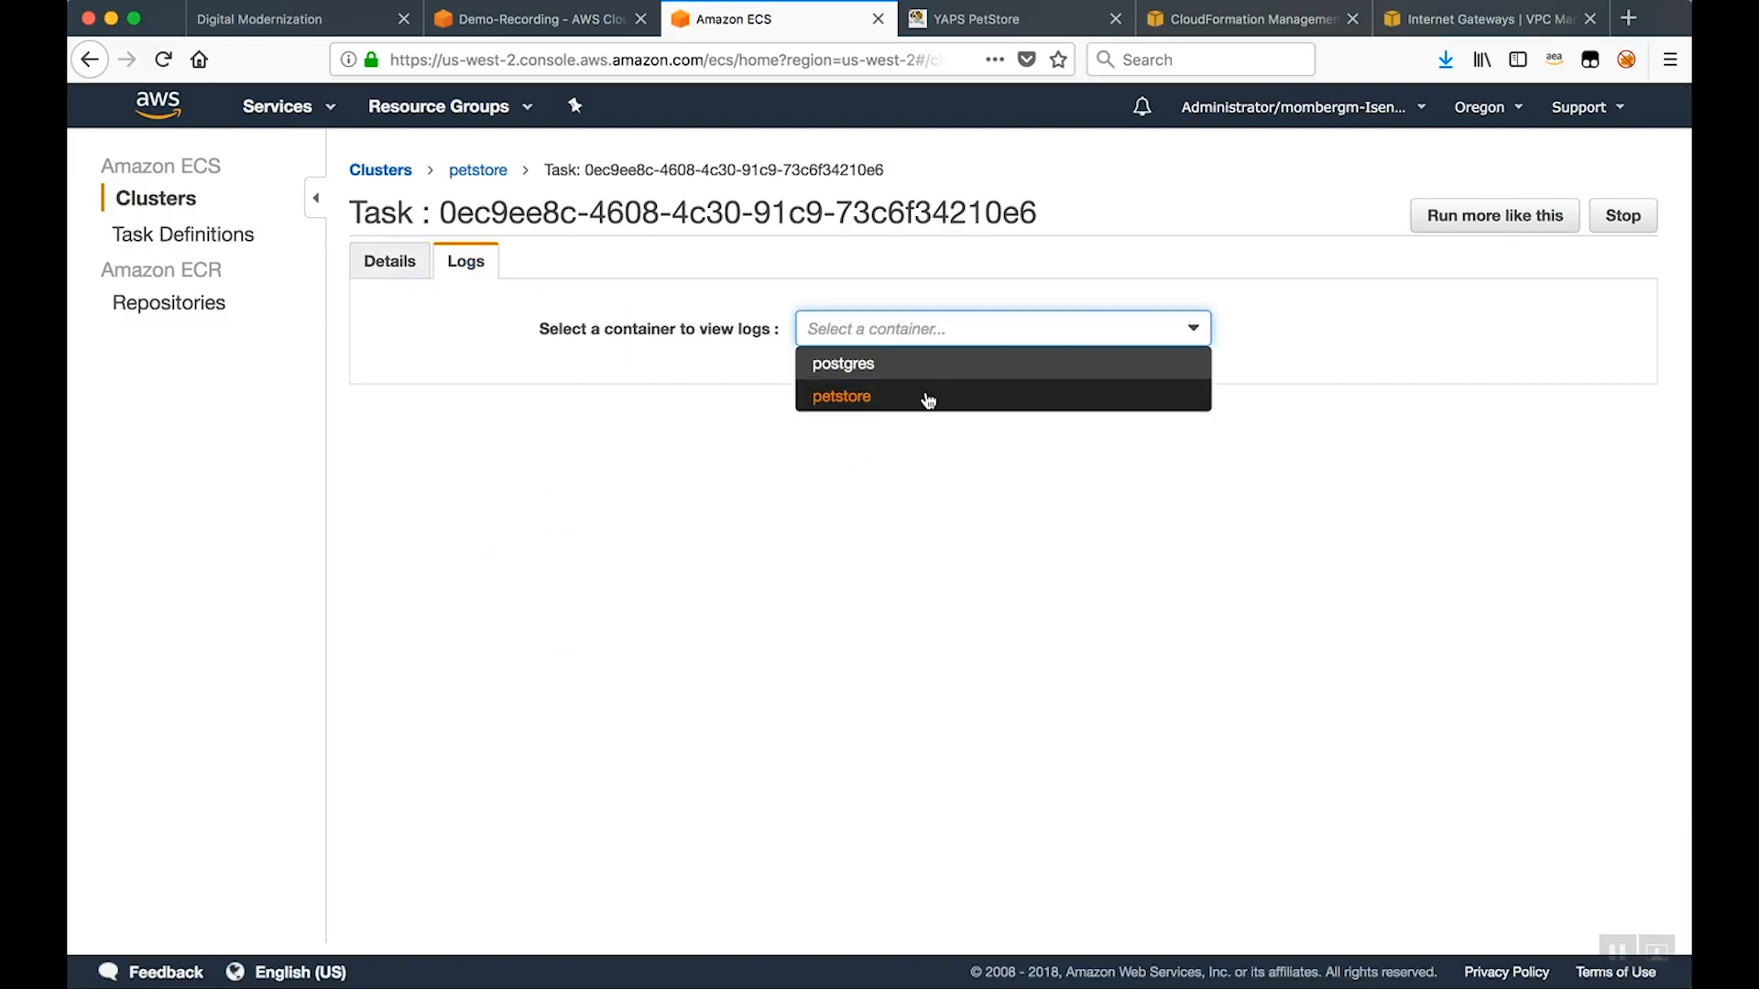
pyautogui.click(840, 396)
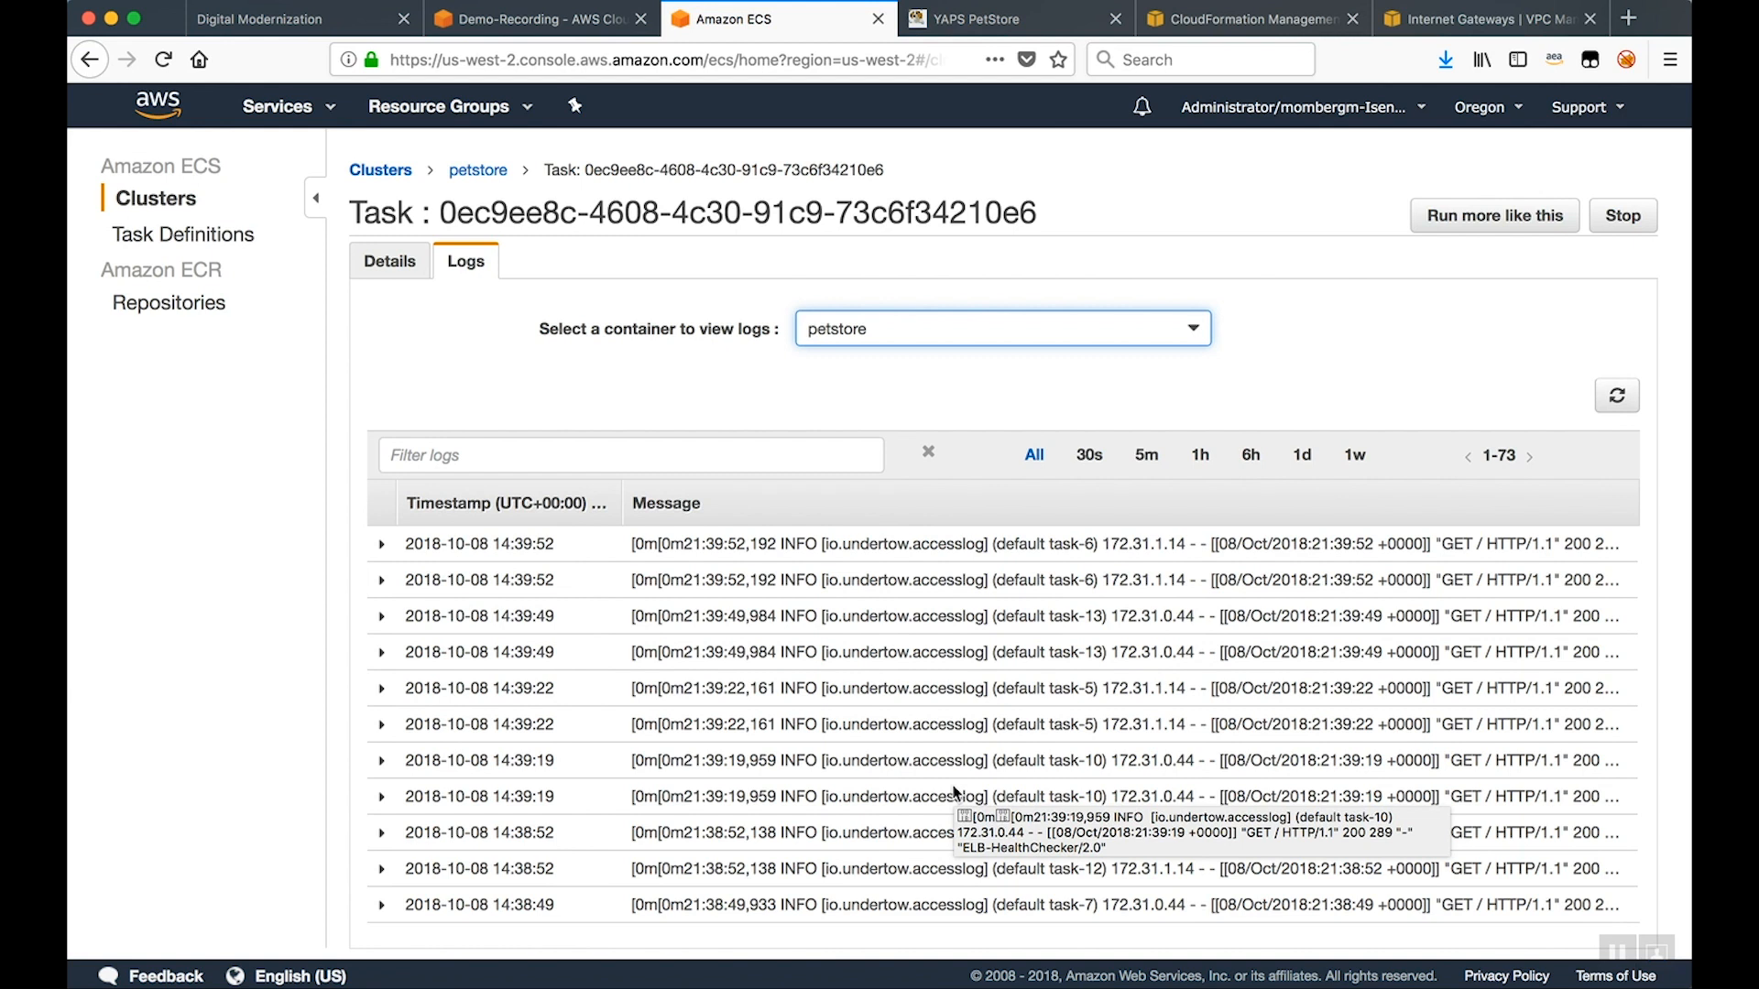
pyautogui.moveTo(1088, 484)
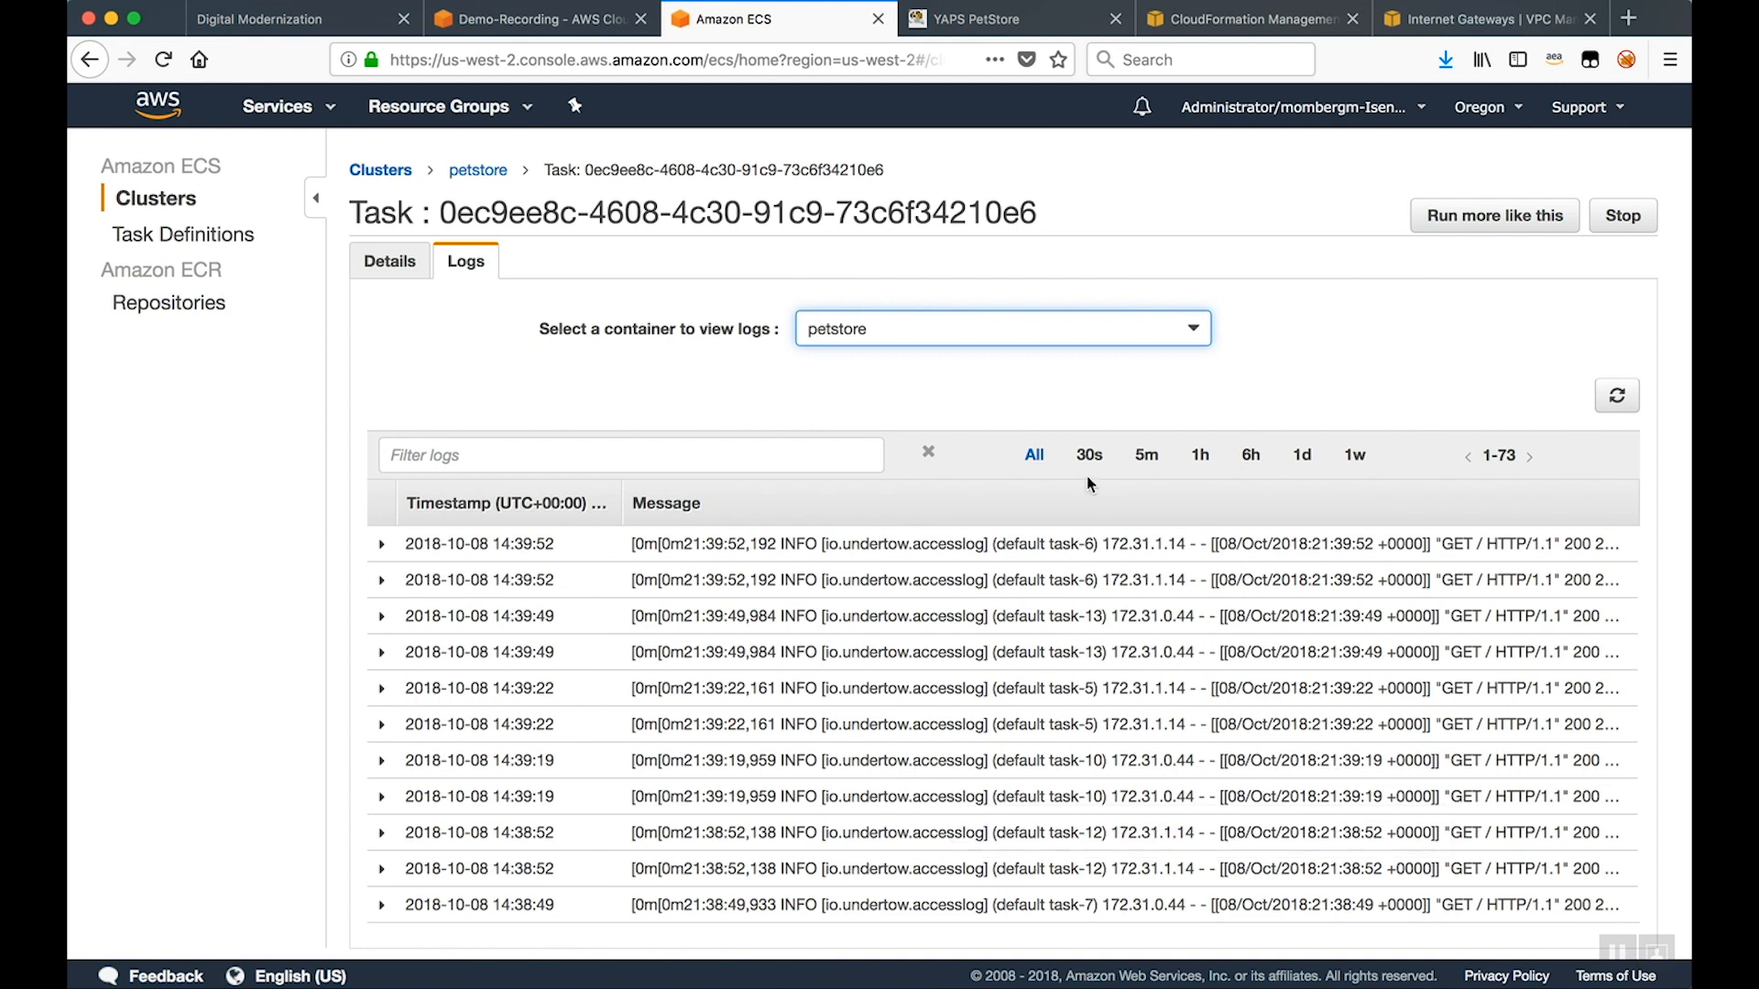
pyautogui.click(975, 19)
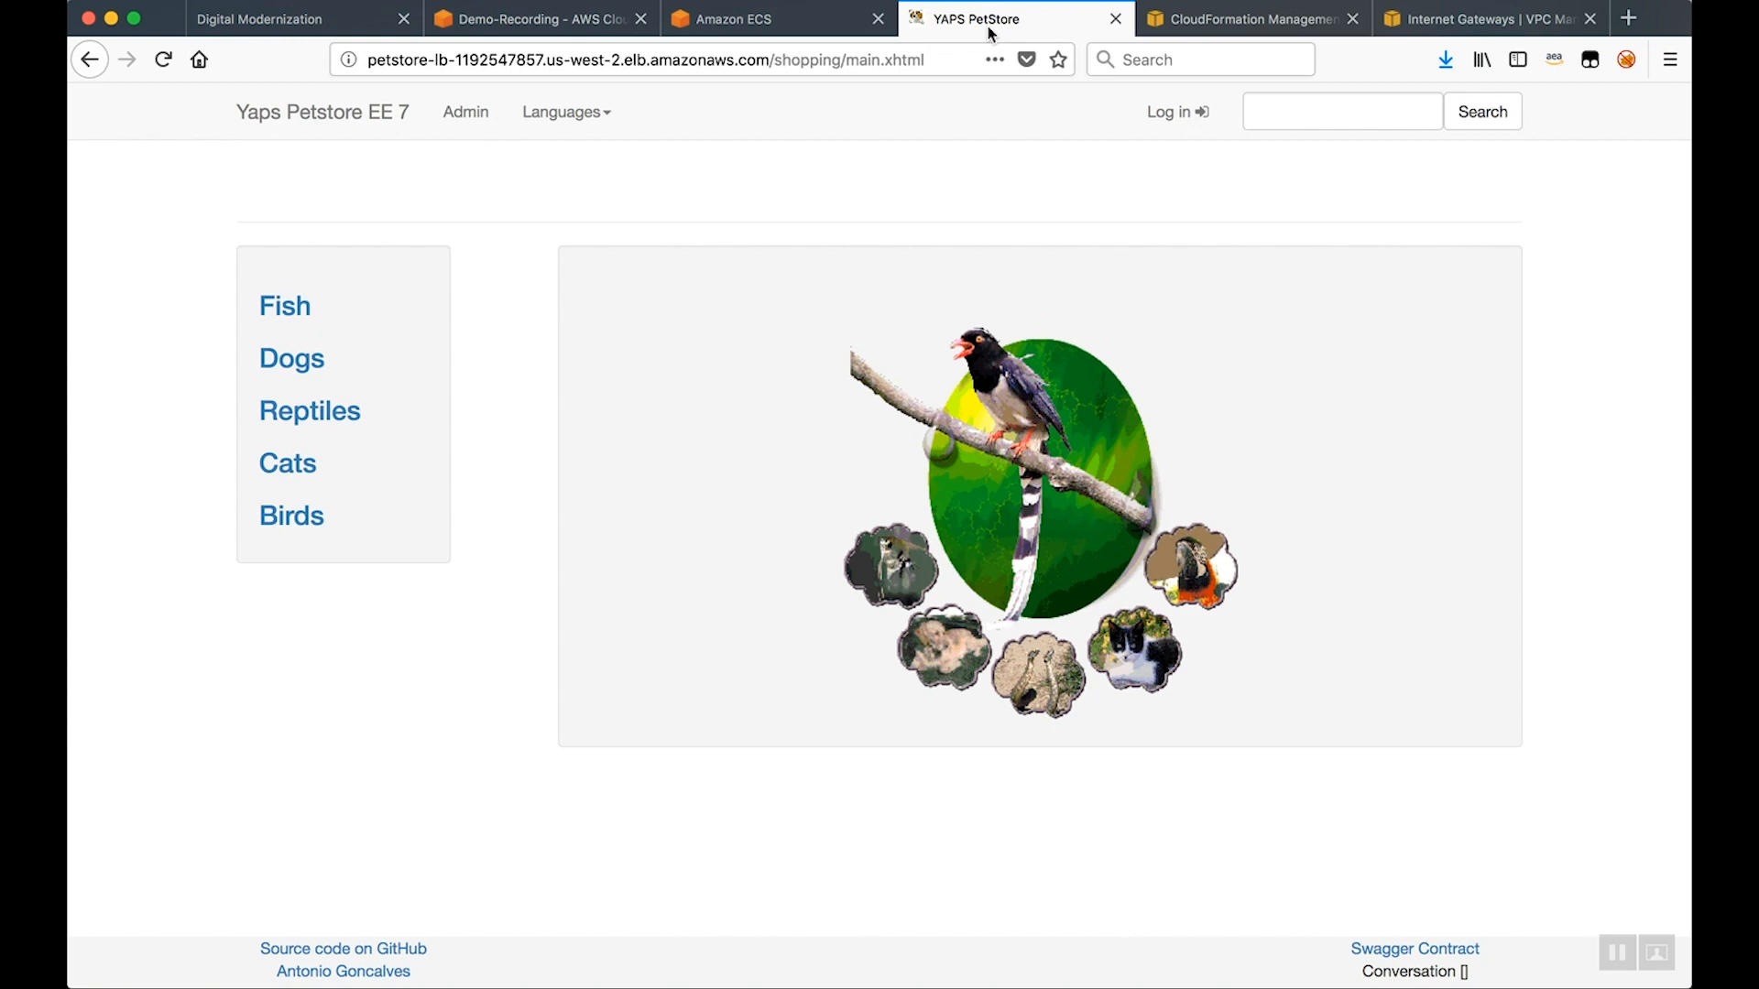
# Confirm the YAPS PetStore storefront with its pet categories, then return to the Cloud9 workspace
pyautogui.click(538, 20)
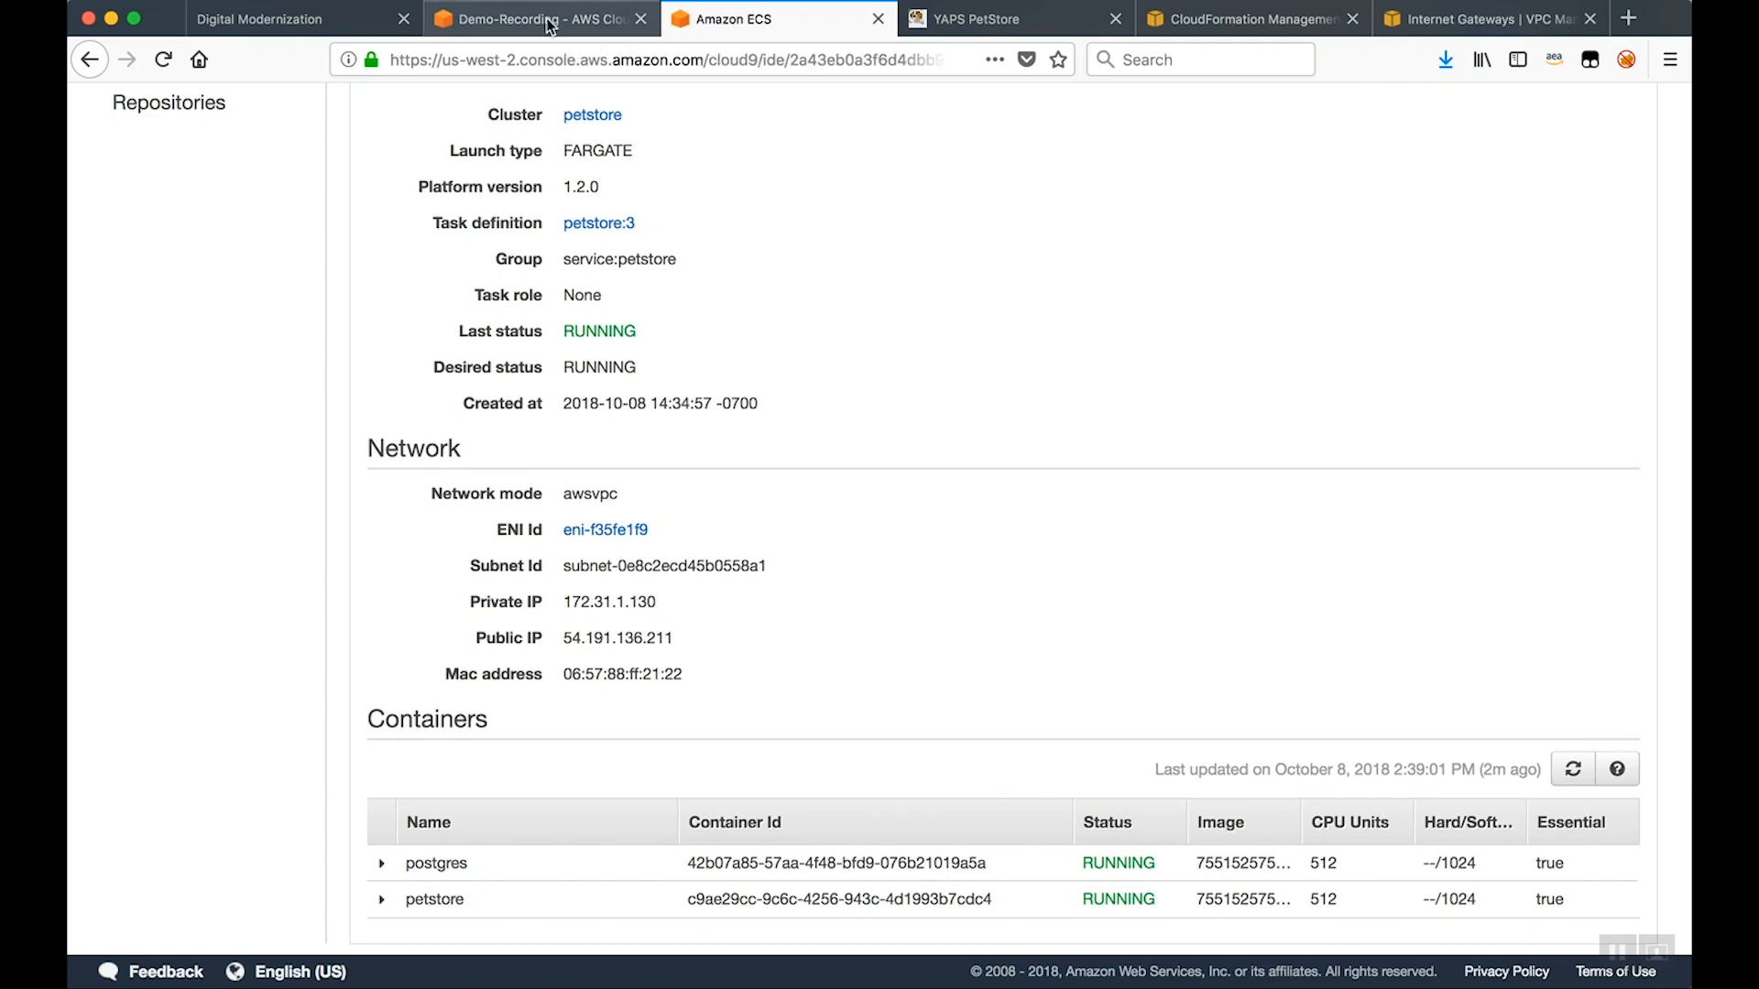
pyautogui.click(539, 19)
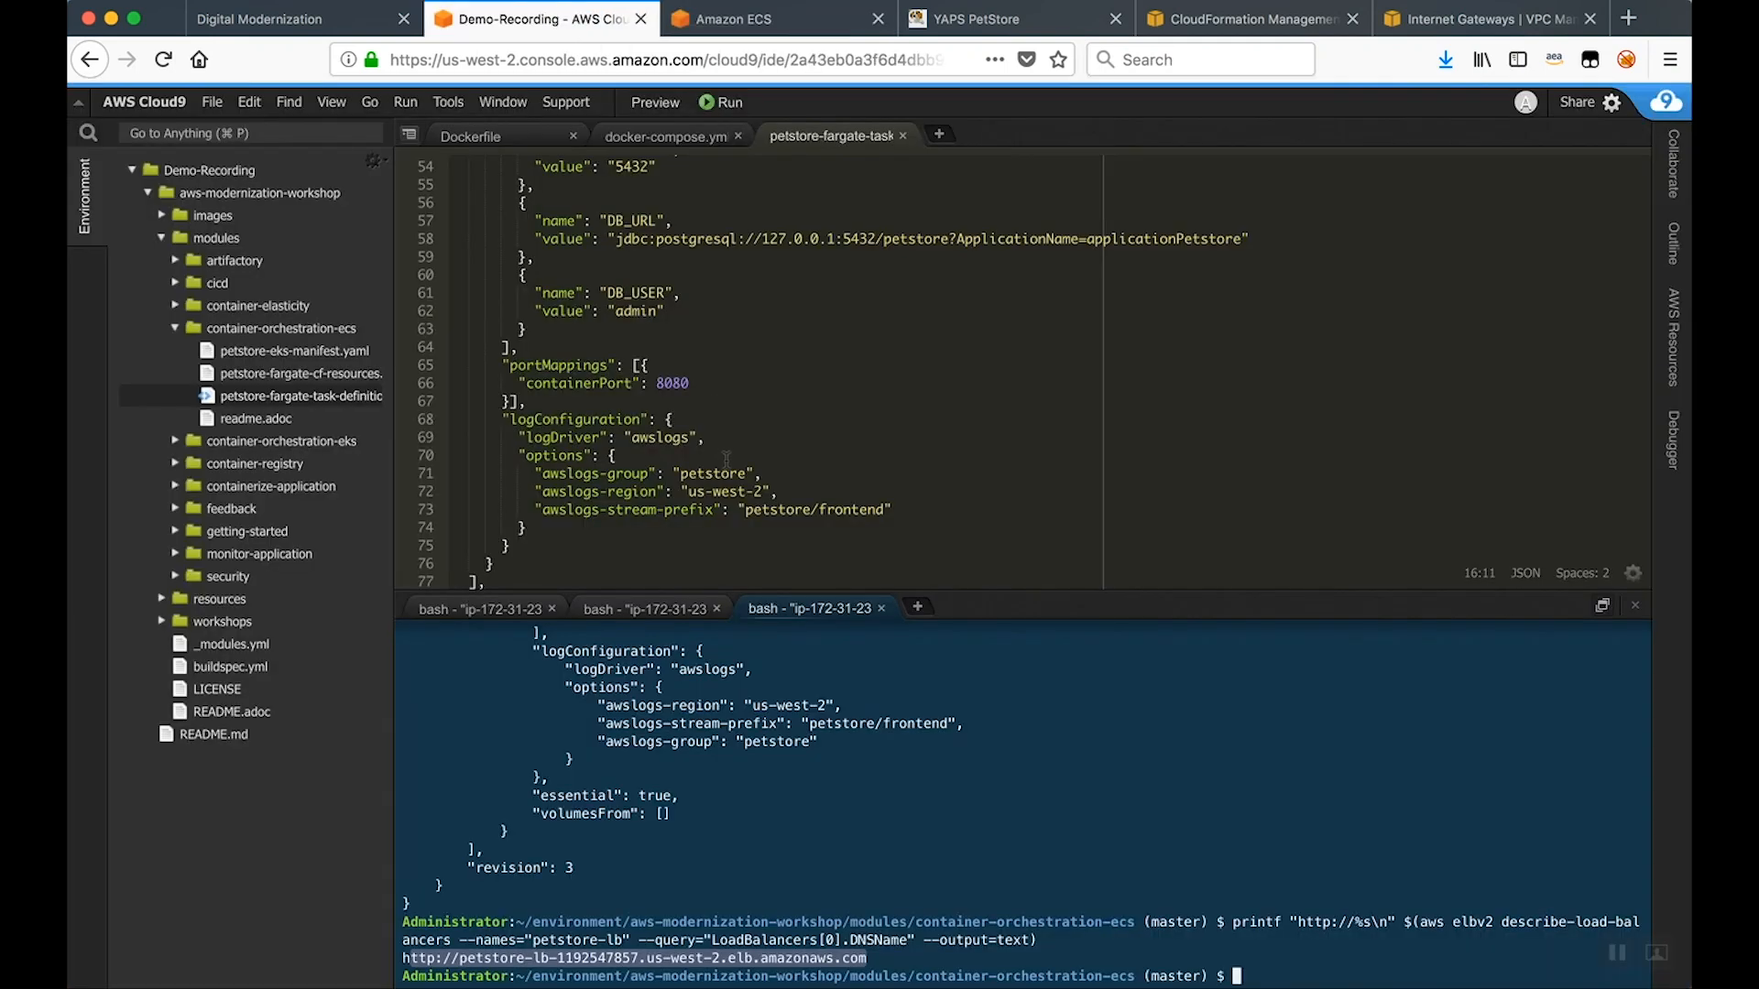